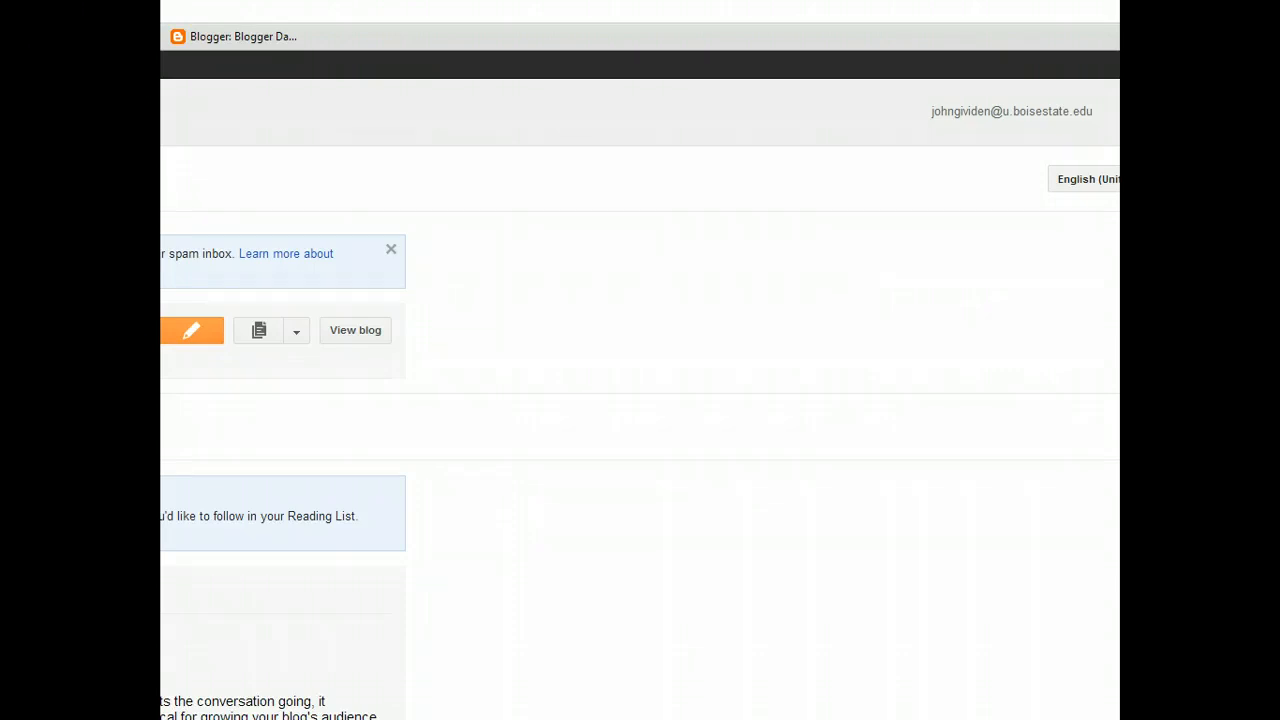
pyautogui.moveTo(976, 136)
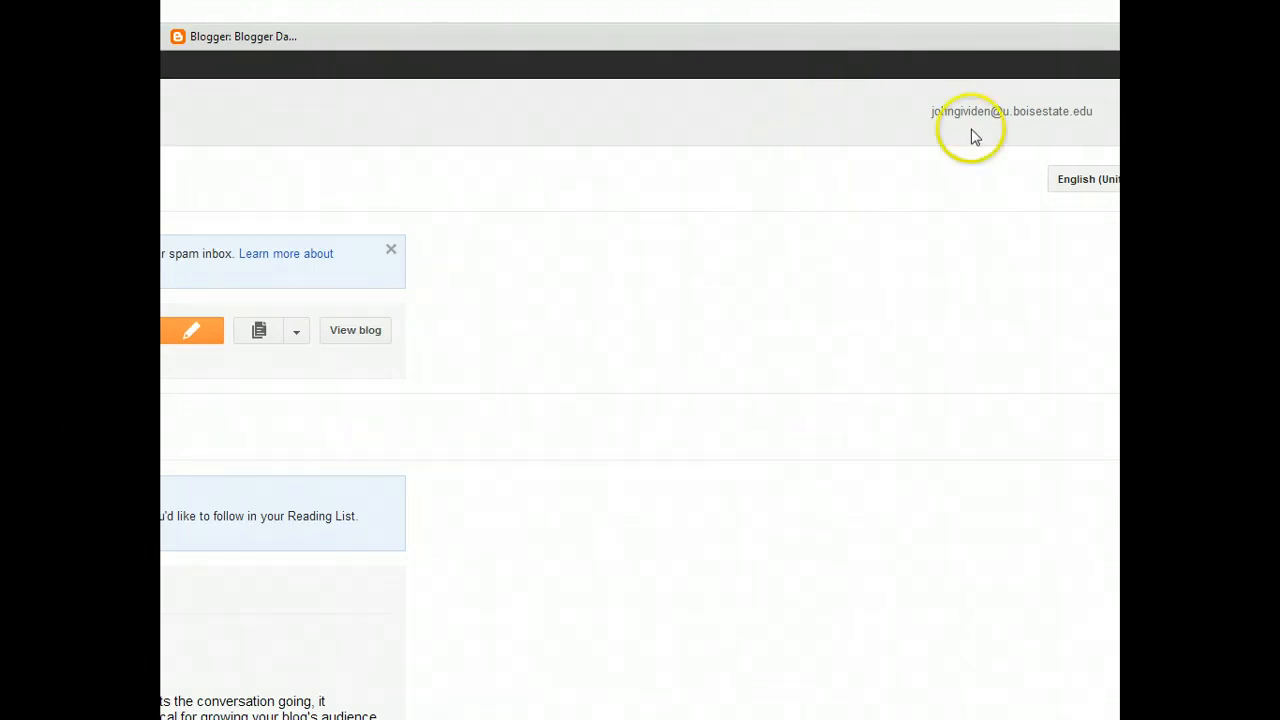
pyautogui.moveTo(976, 136)
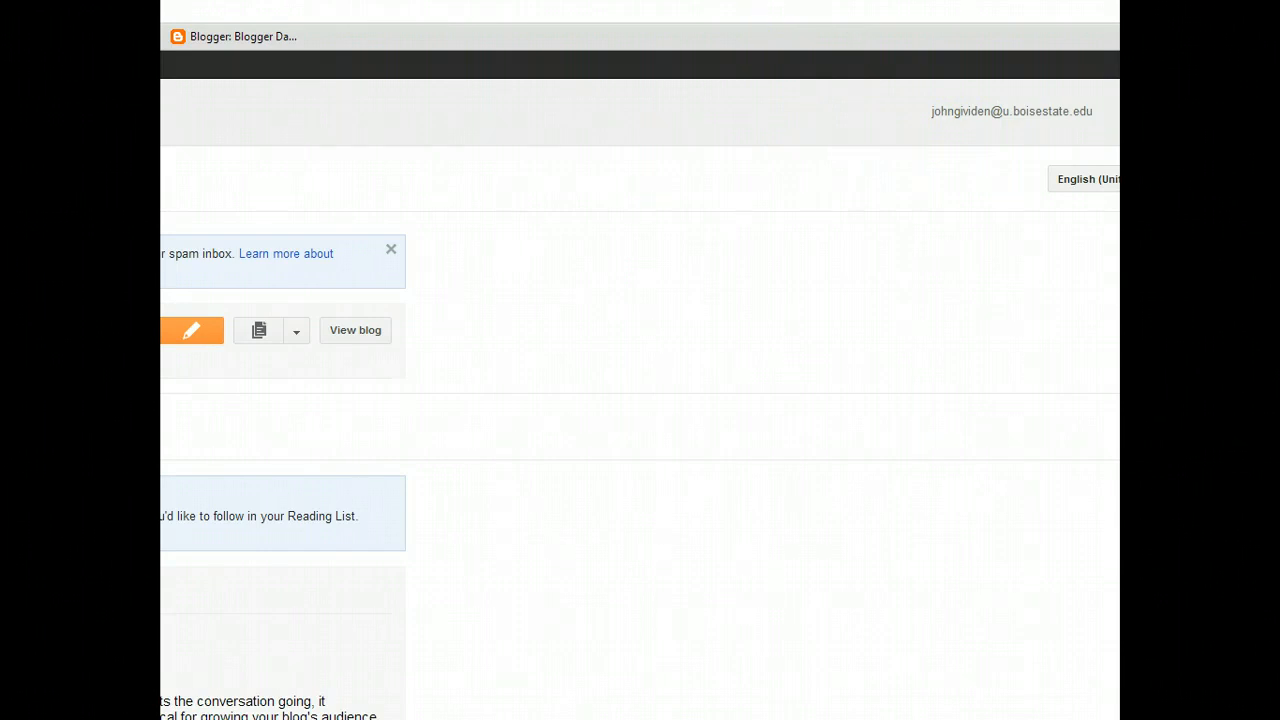
pyautogui.moveTo(934, 128)
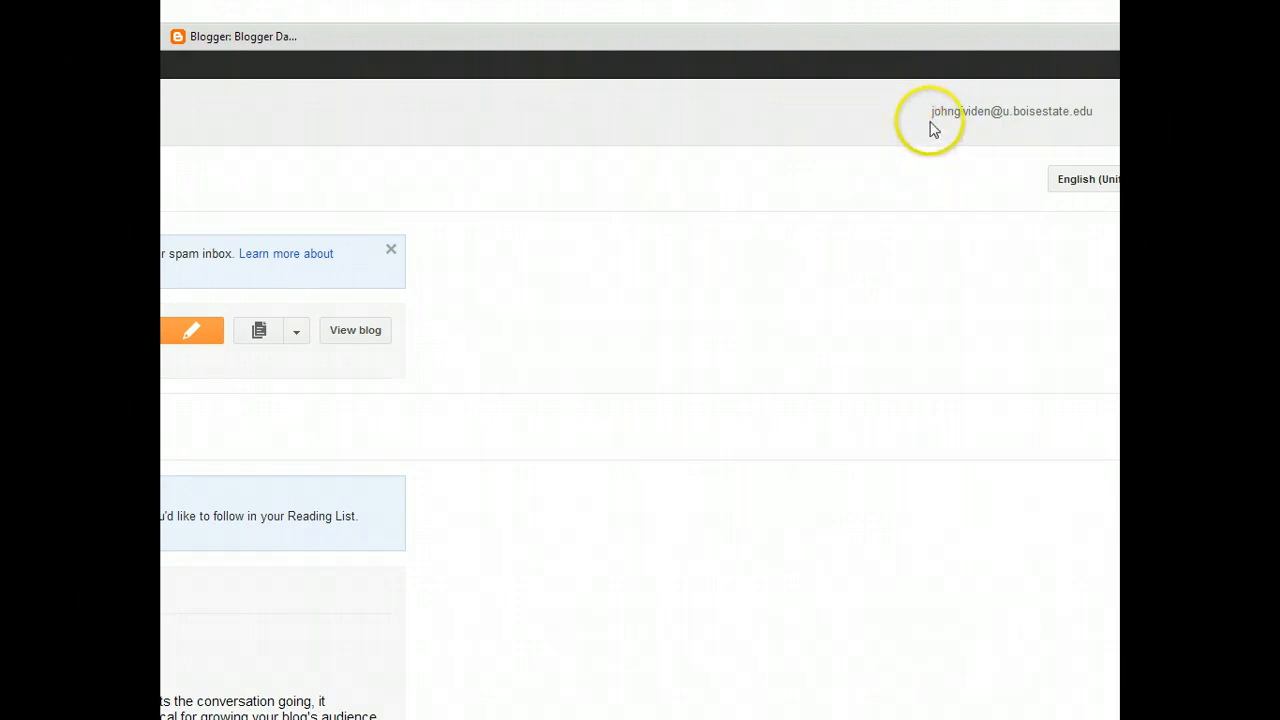
pyautogui.moveTo(1000, 136)
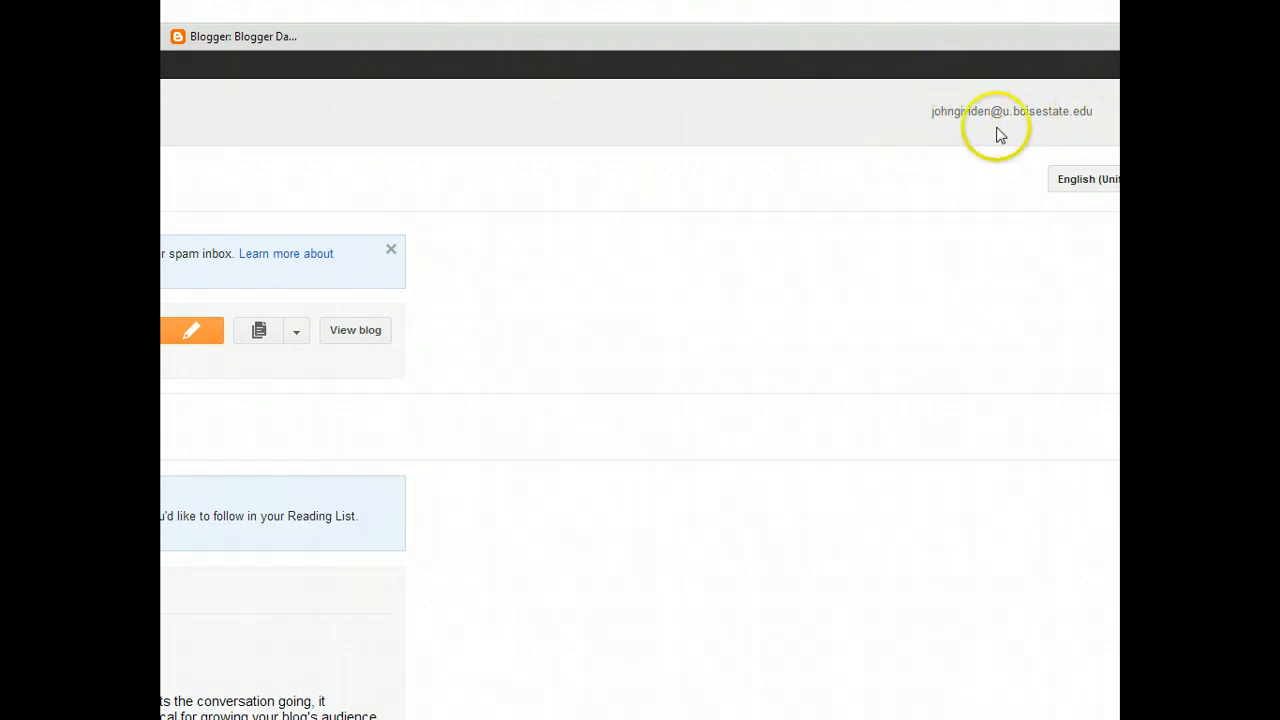
pyautogui.moveTo(776, 12)
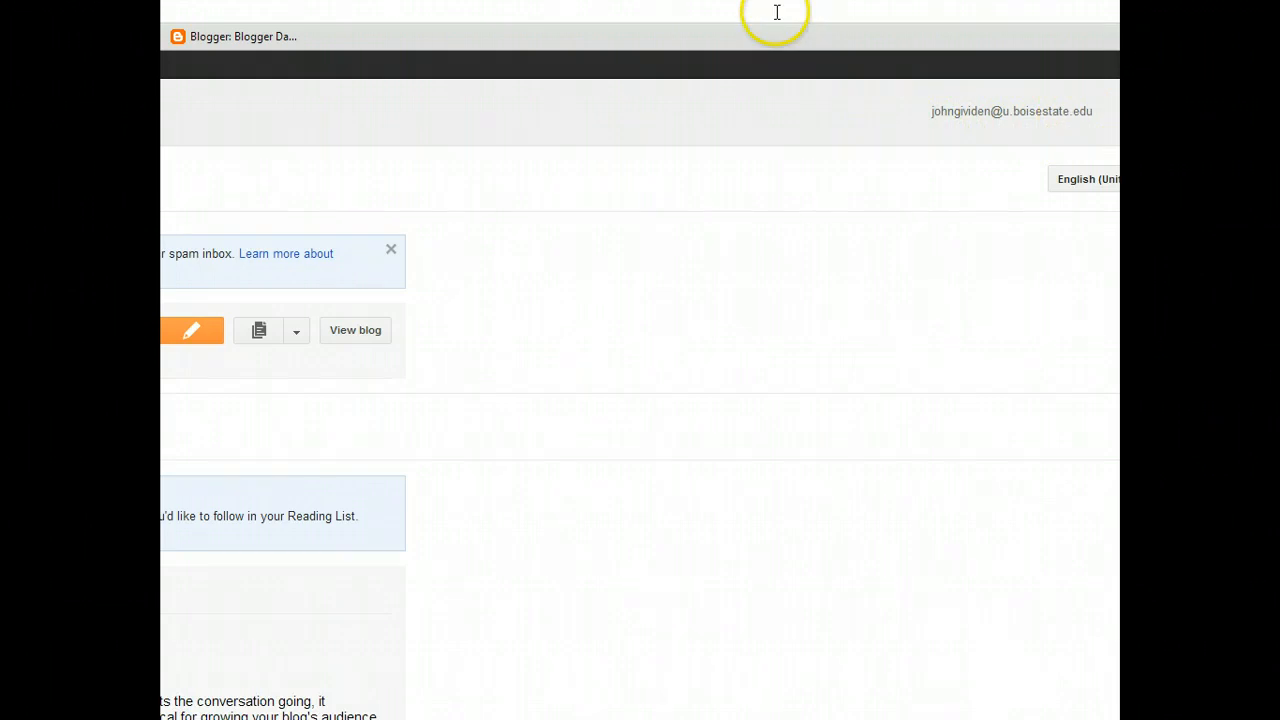
# Step: Start a new post reading 'Add a video' and request video insertion, which asks for Google sign-in
pyautogui.scroll(-3)
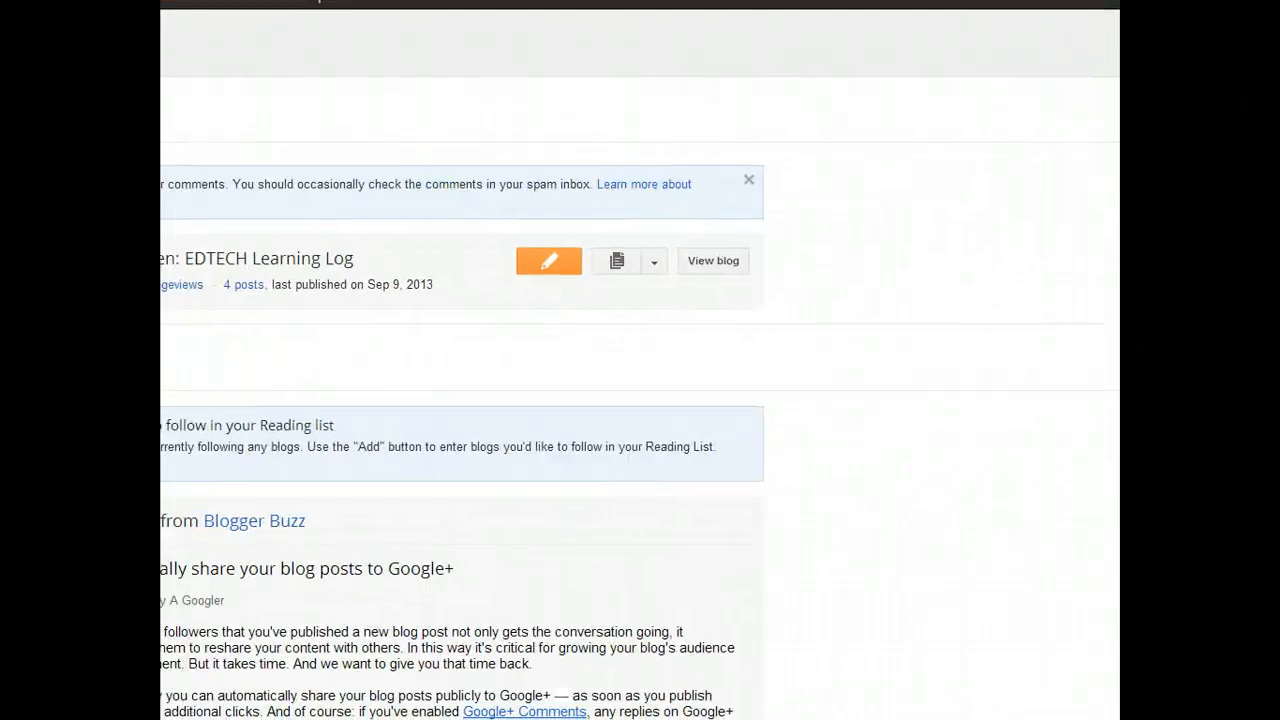
pyautogui.click(548, 260)
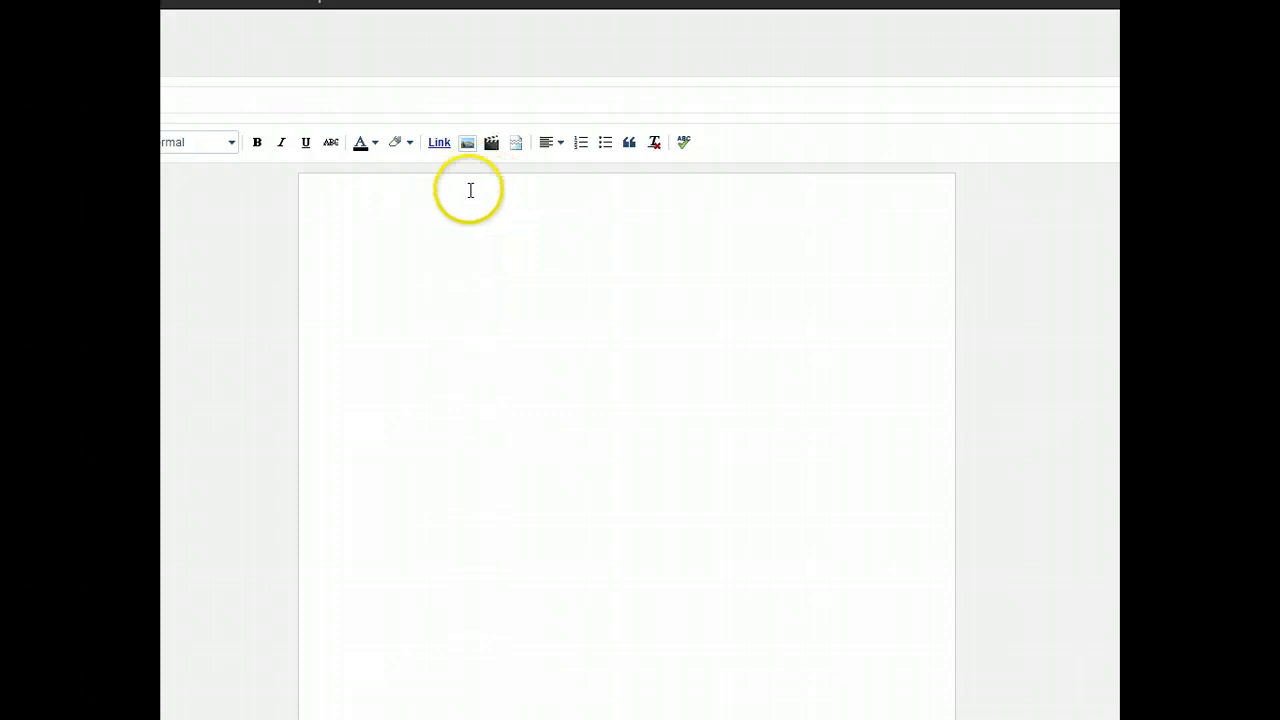
pyautogui.write('Add a video')
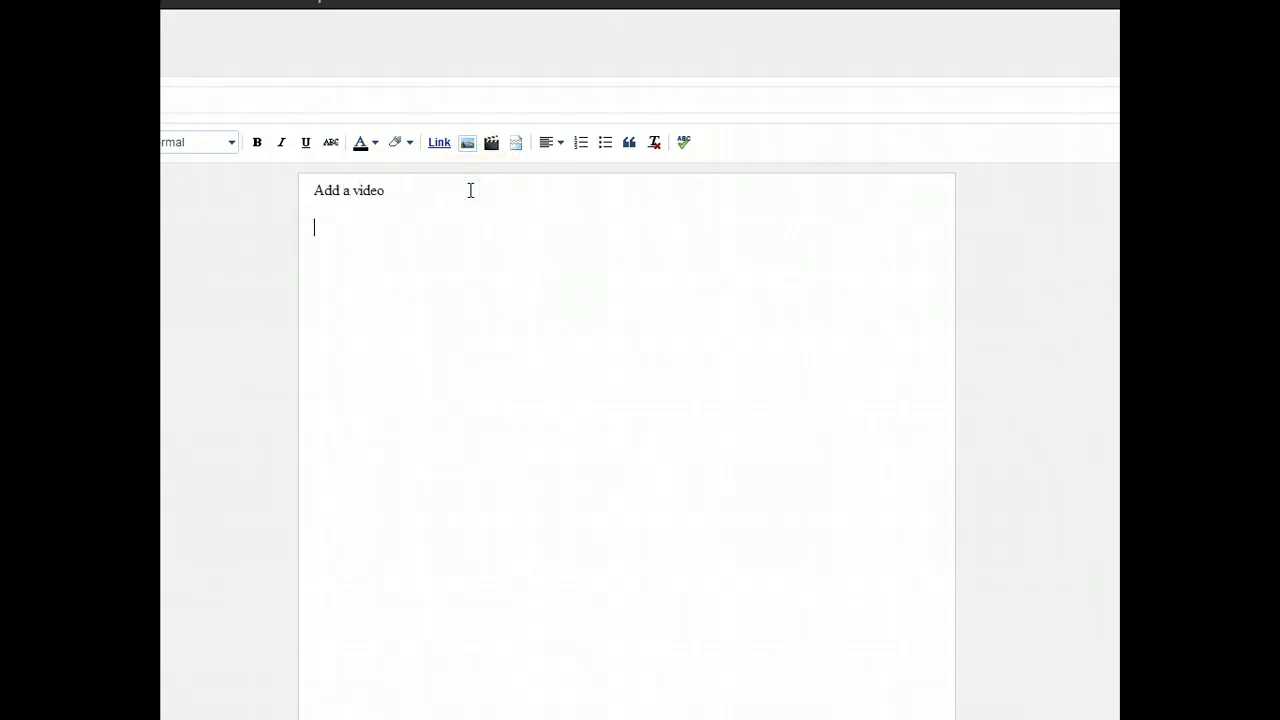
pyautogui.click(492, 142)
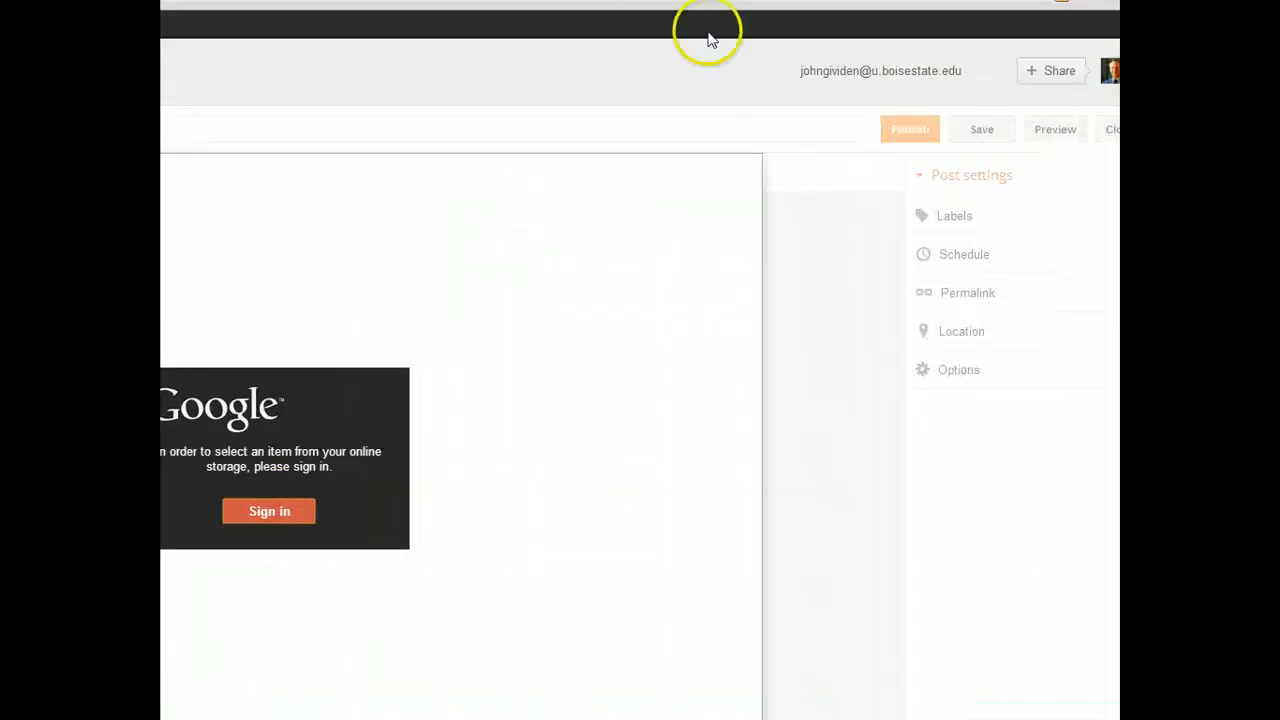
pyautogui.moveTo(898, 84)
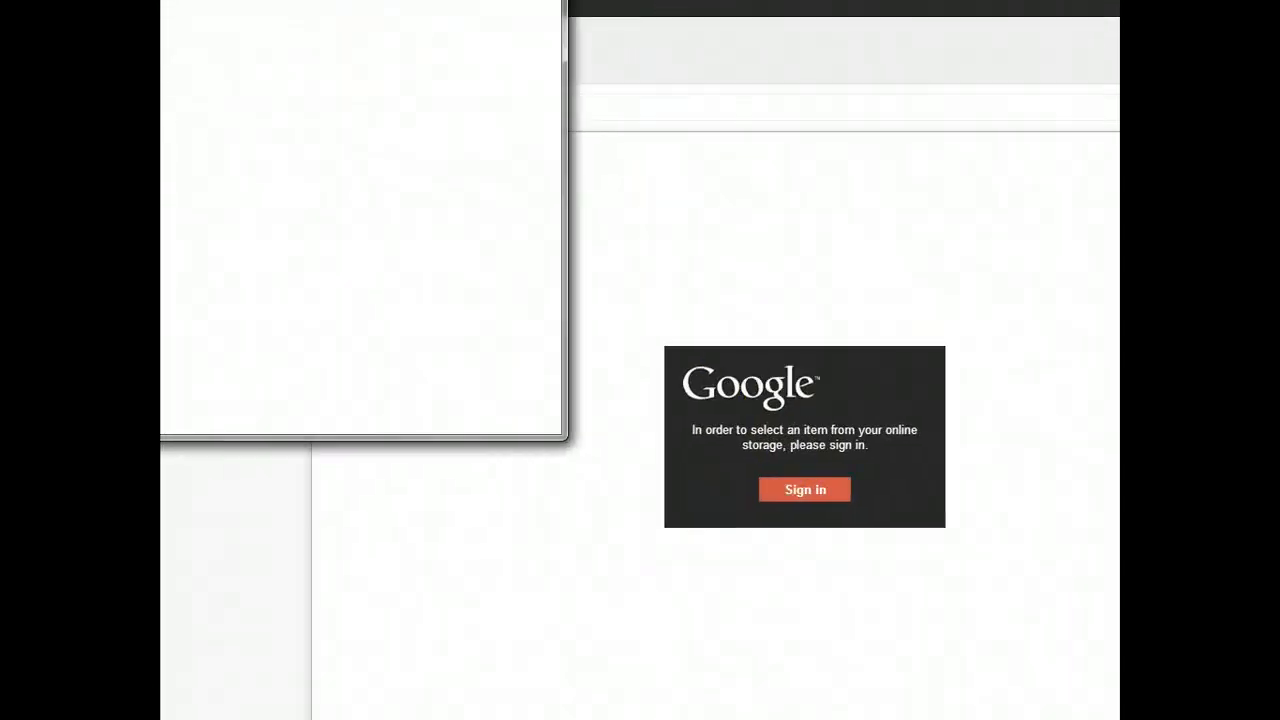
# Step: Close the blank docs.google.com sign-in popup and go back to the Blogger dashboard
pyautogui.click(804, 488)
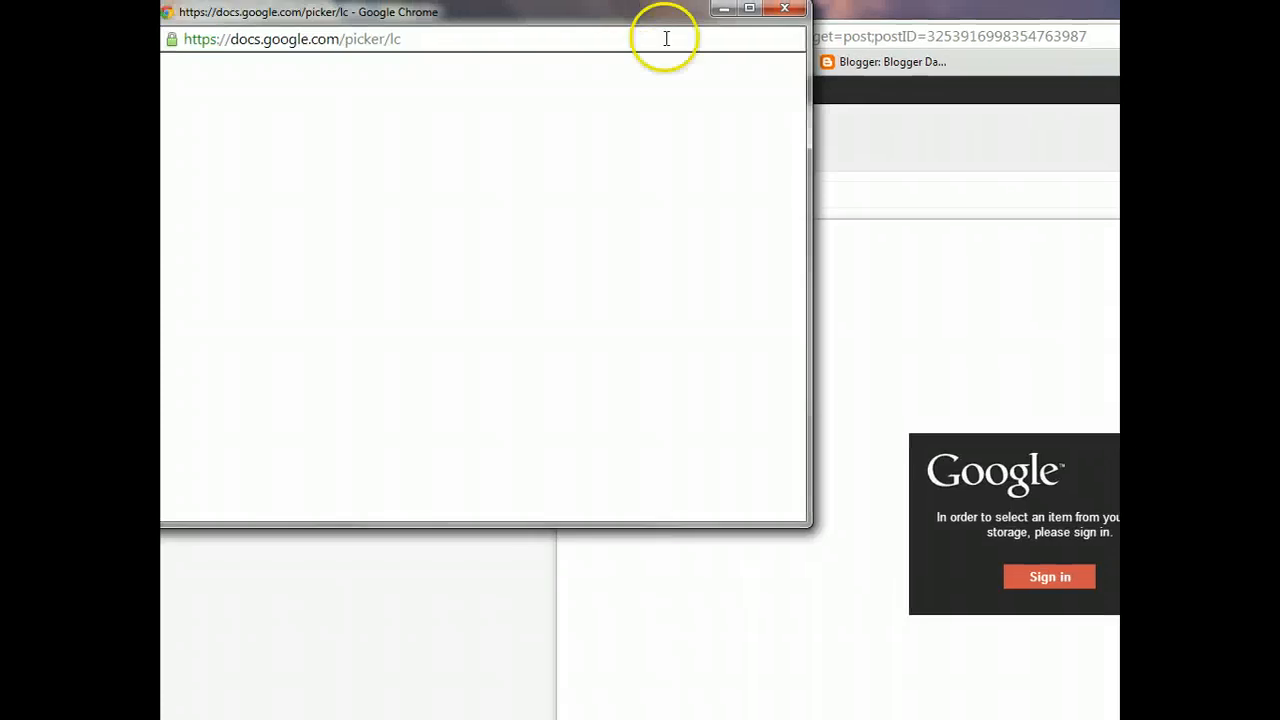
pyautogui.click(784, 8)
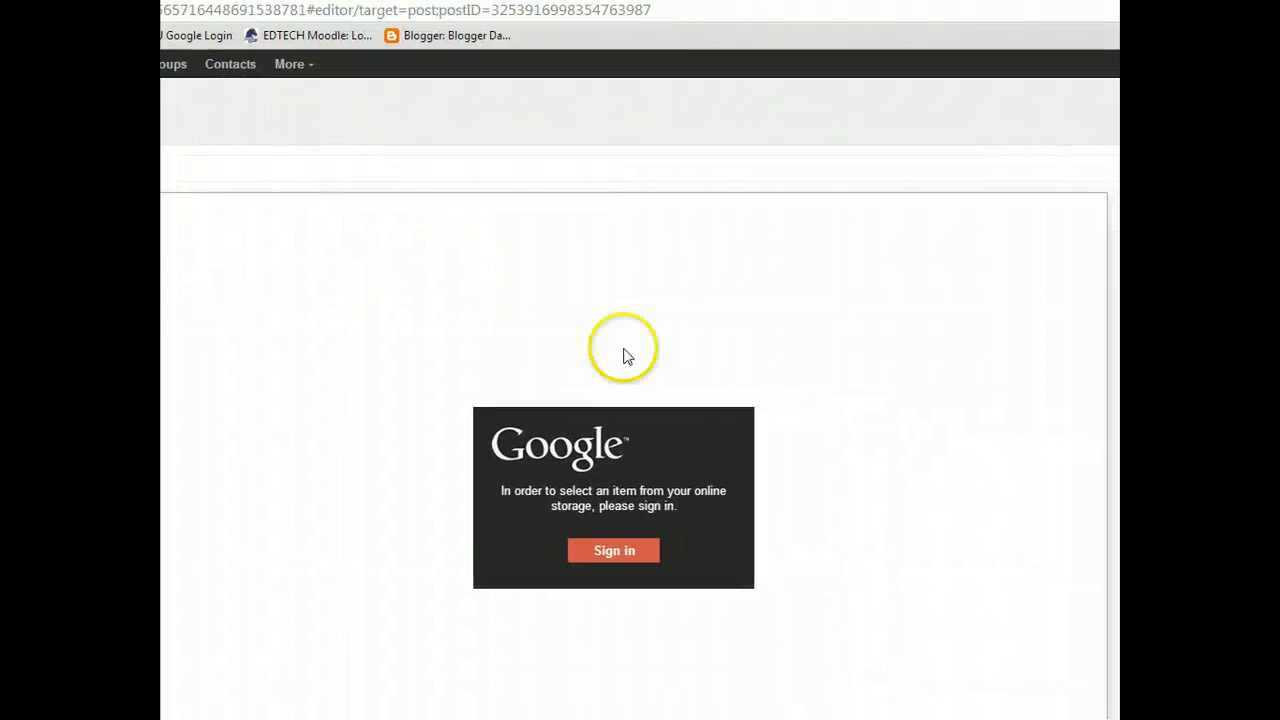
pyautogui.moveTo(456, 36)
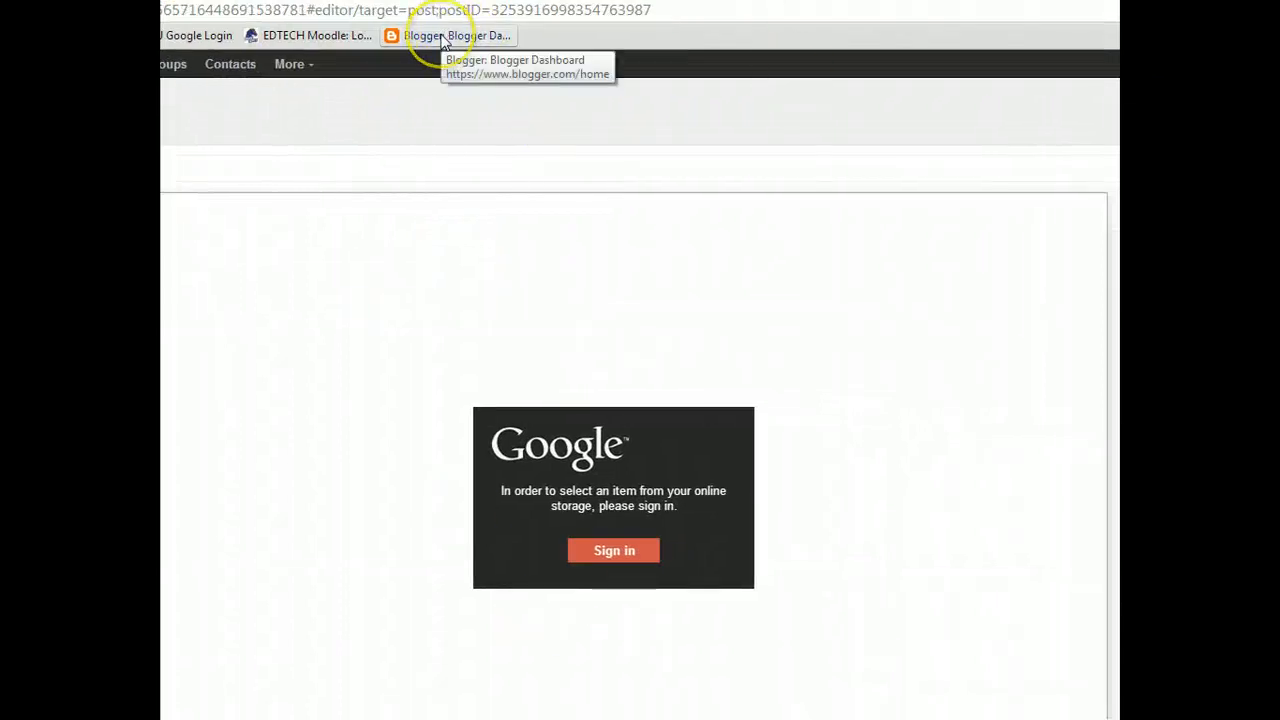
pyautogui.click(456, 36)
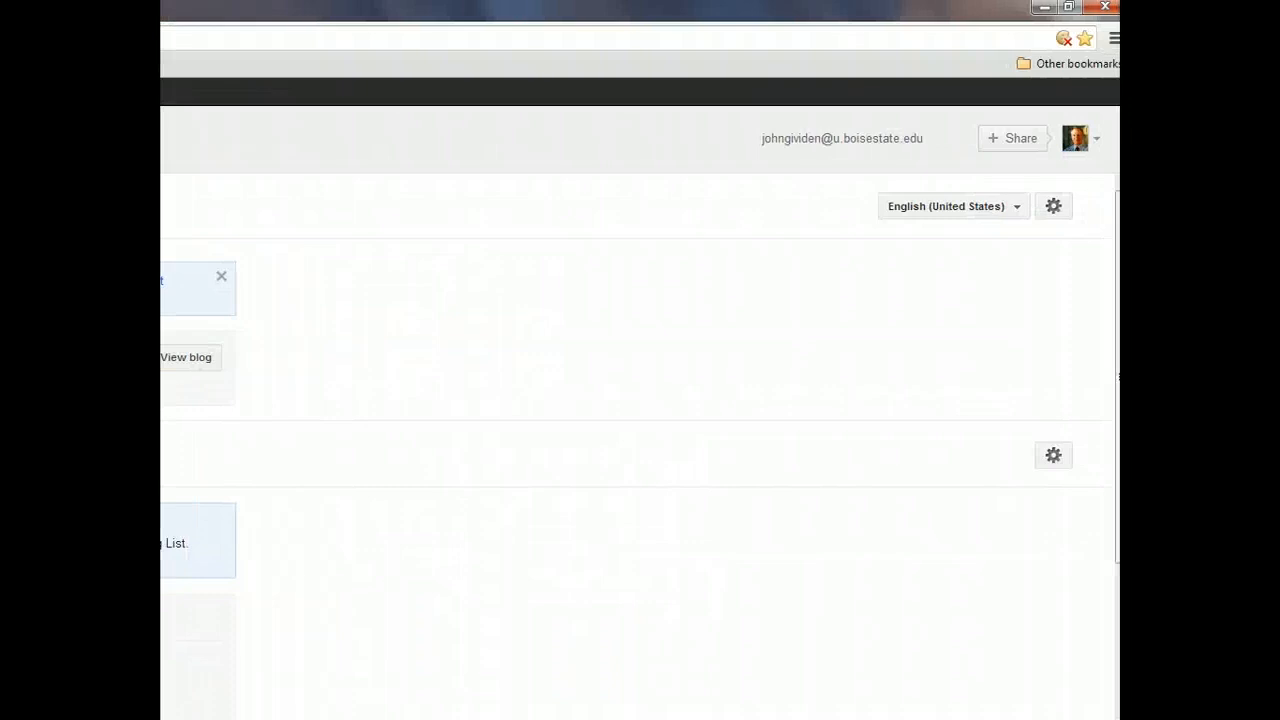
pyautogui.moveTo(614, 132)
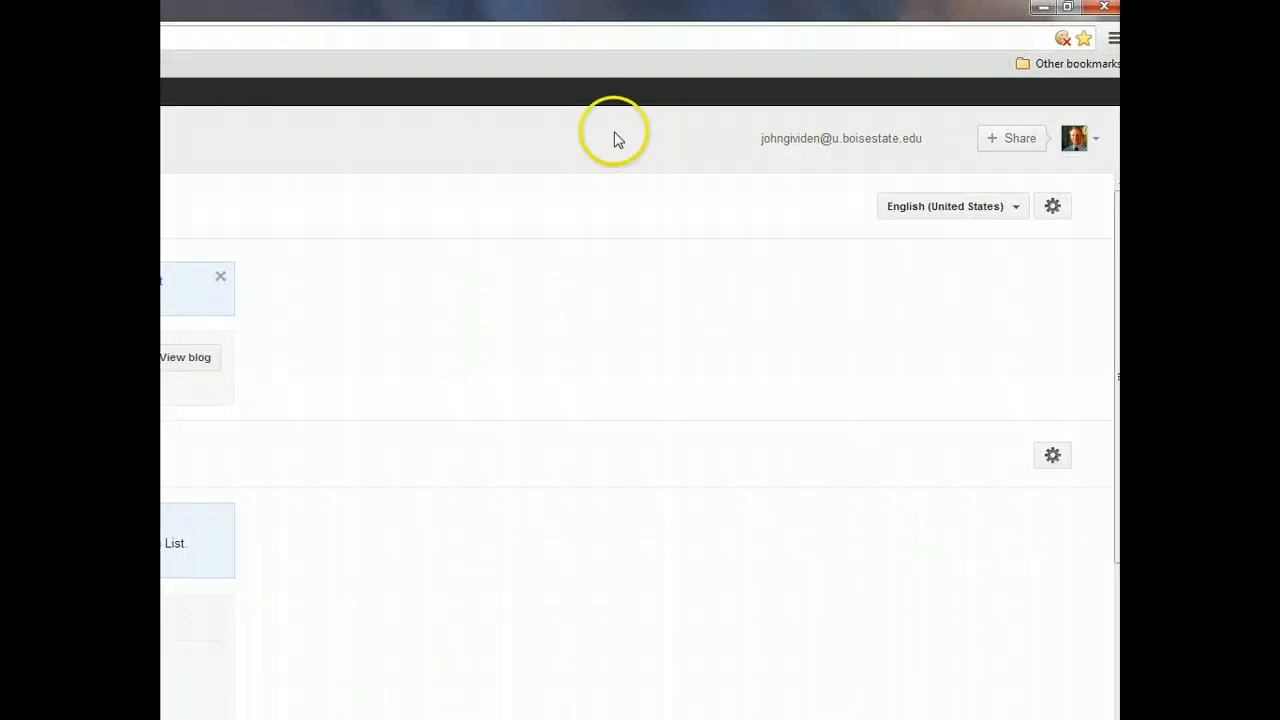
pyautogui.moveTo(980, 60)
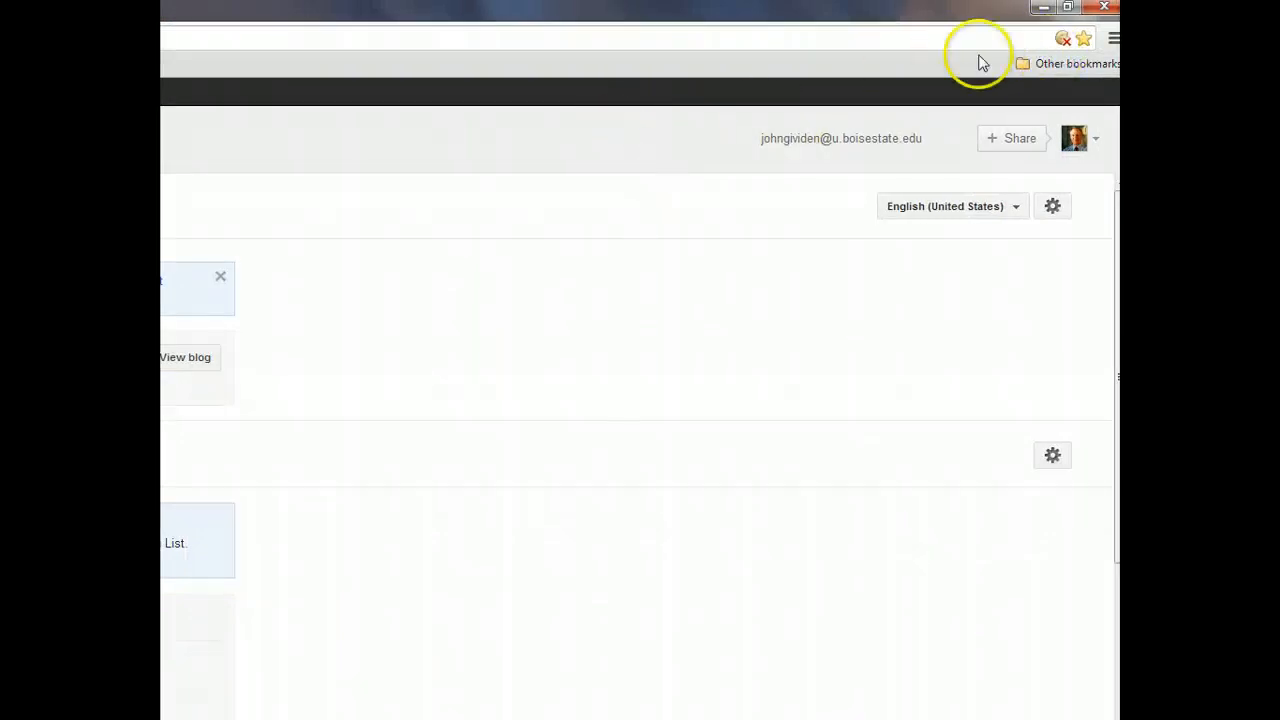
pyautogui.moveTo(1112, 40)
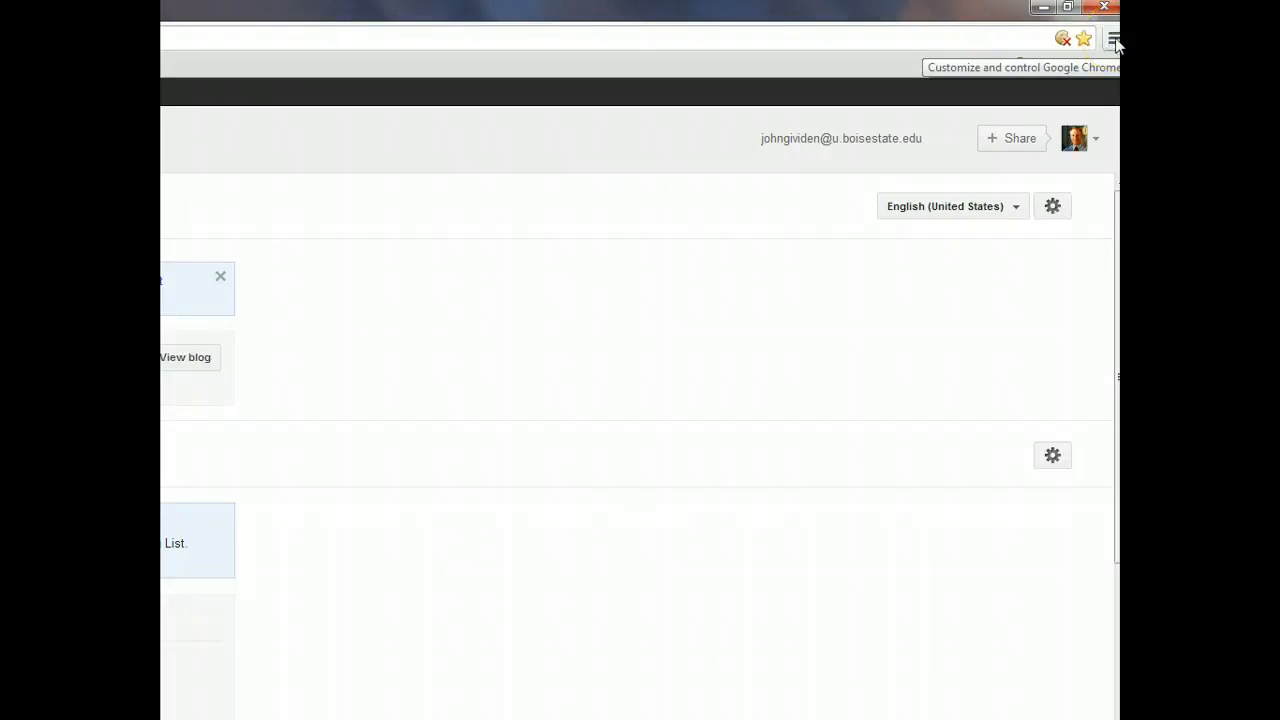
pyautogui.click(1112, 38)
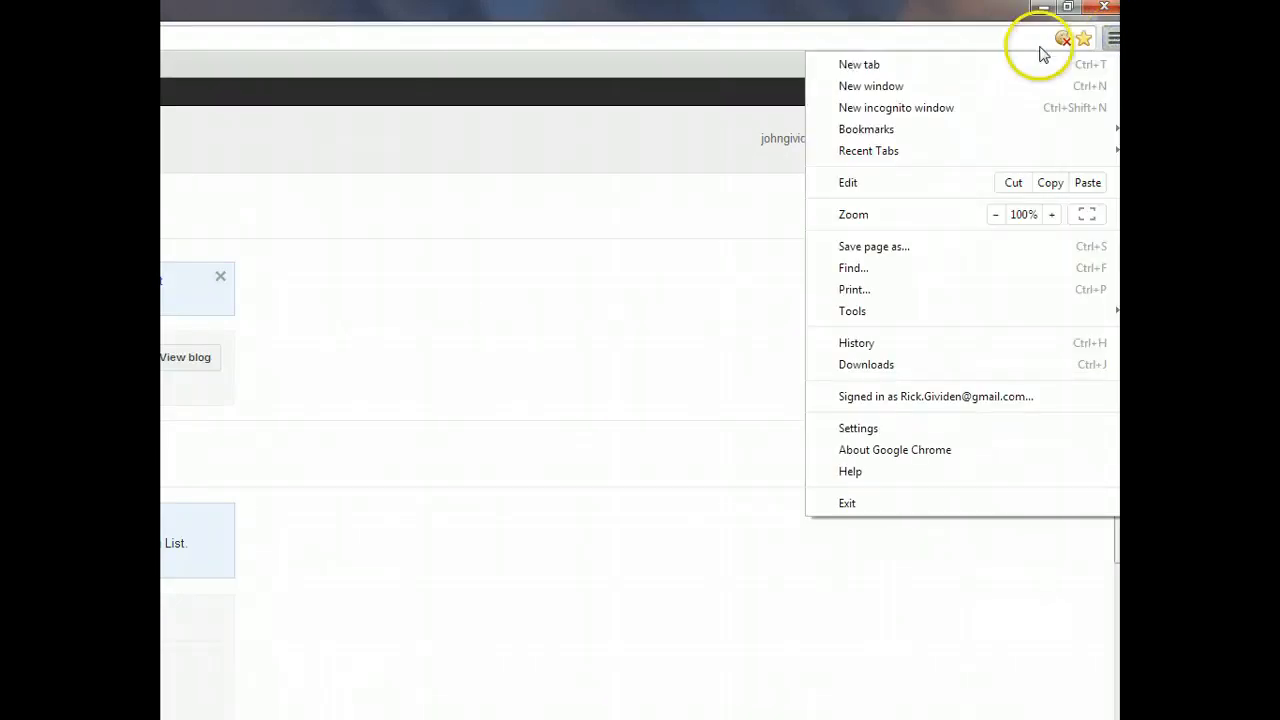
pyautogui.moveTo(872, 246)
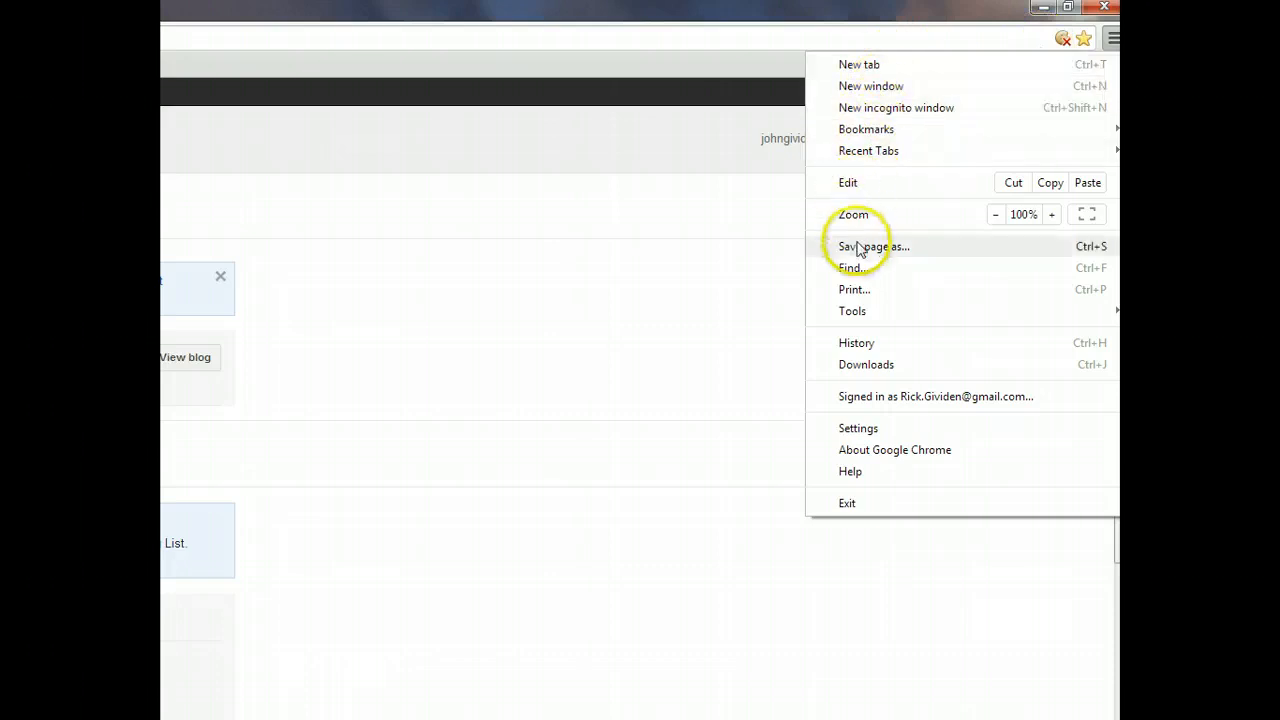
pyautogui.moveTo(856, 428)
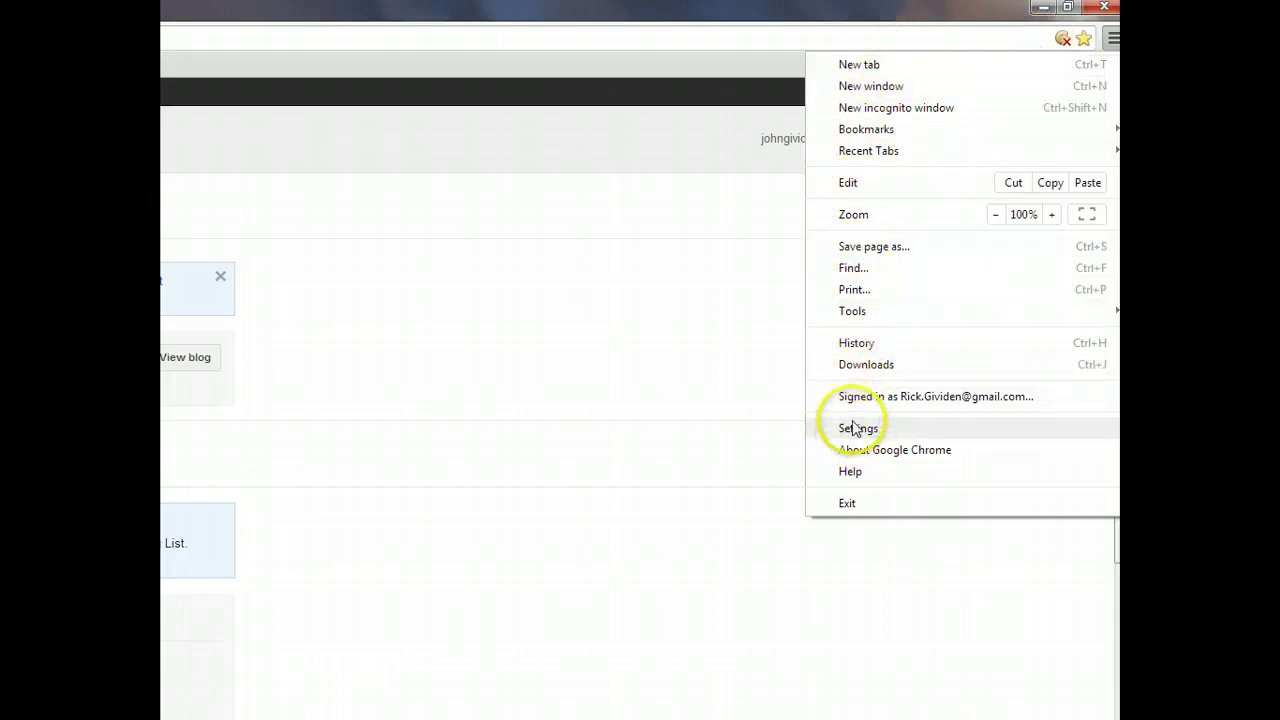
pyautogui.moveTo(1008, 404)
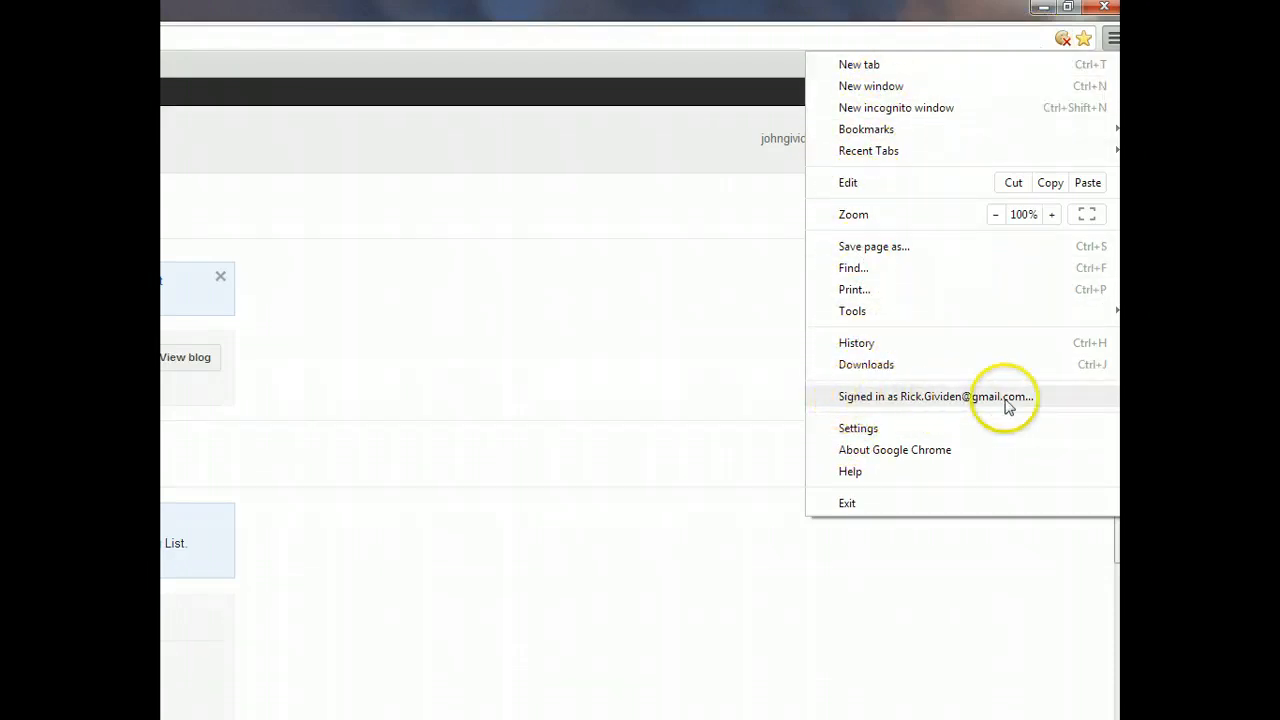
pyautogui.moveTo(960, 400)
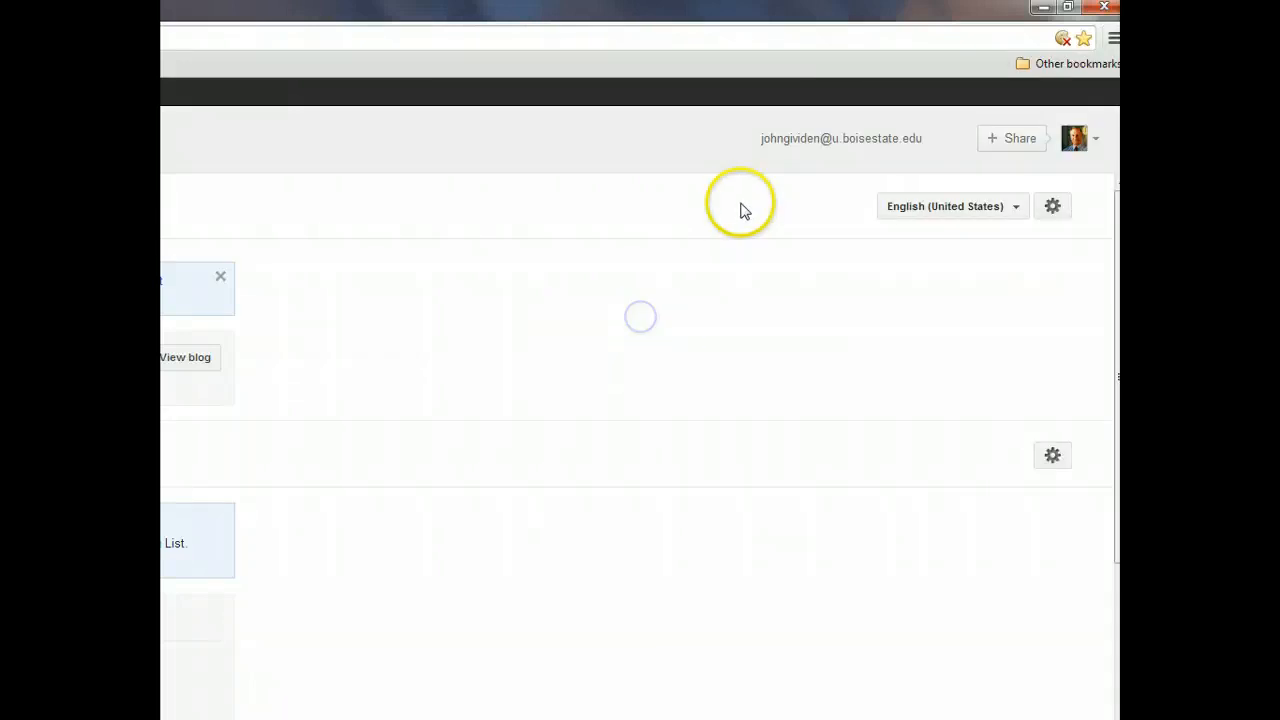
pyautogui.moveTo(618, 20)
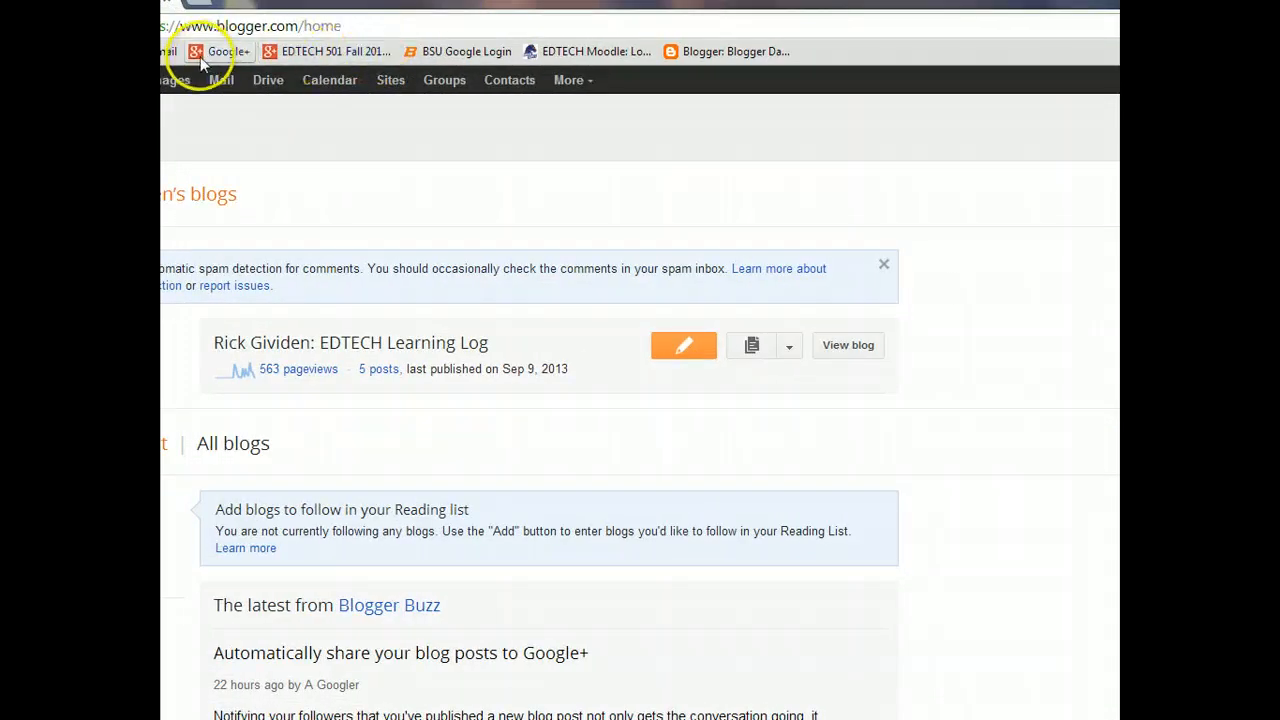
# Step: Go to Google+ from the bookmarks bar, landing on the school account's home stream
pyautogui.click(228, 52)
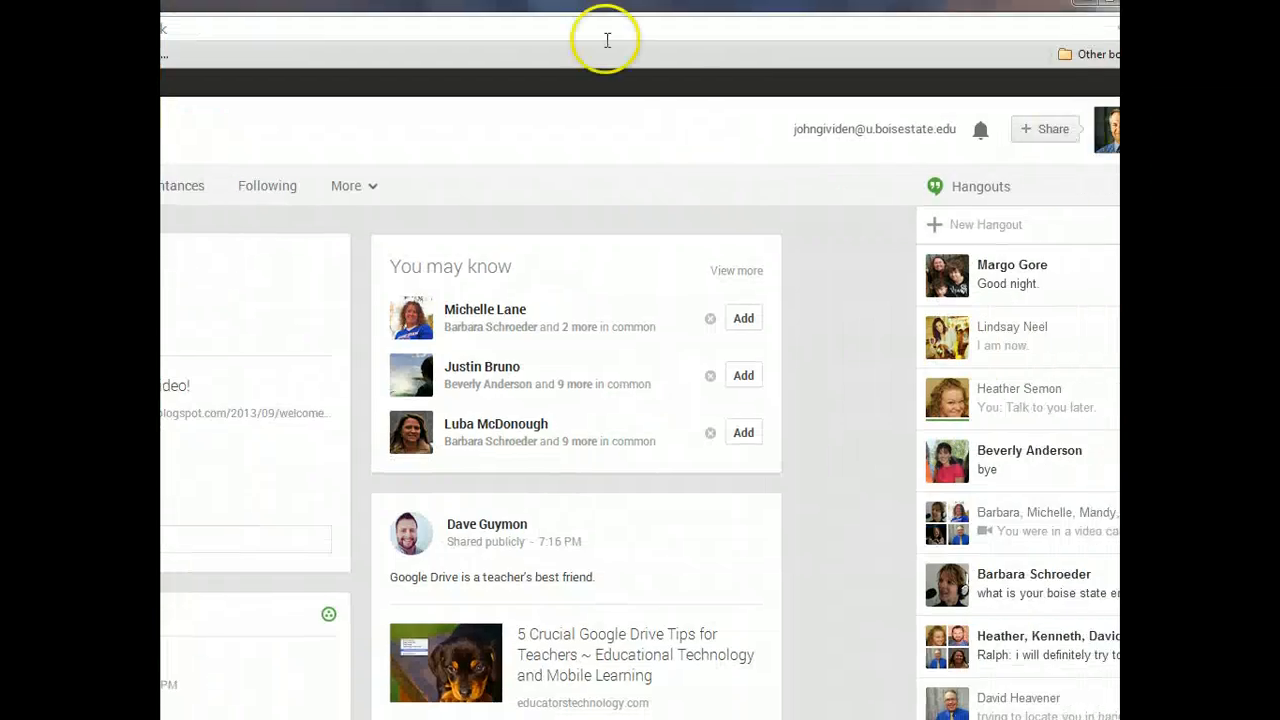
pyautogui.moveTo(700, 8)
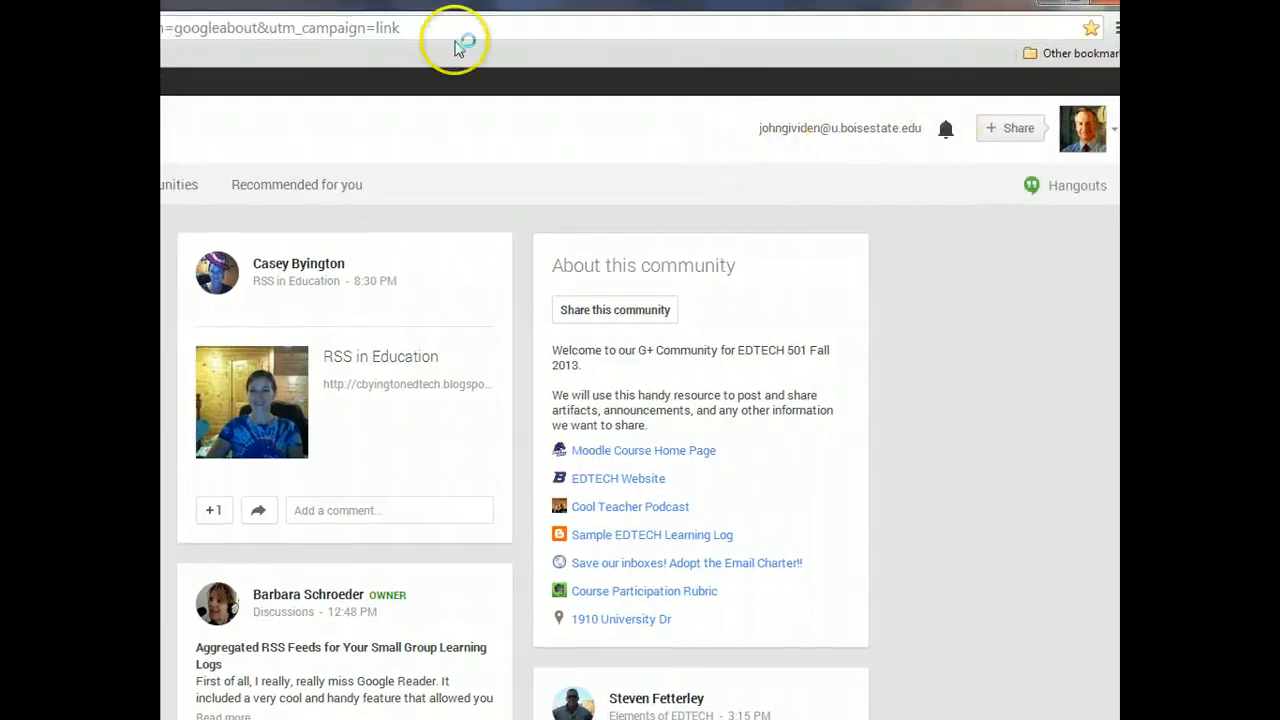
pyautogui.moveTo(1036, 18)
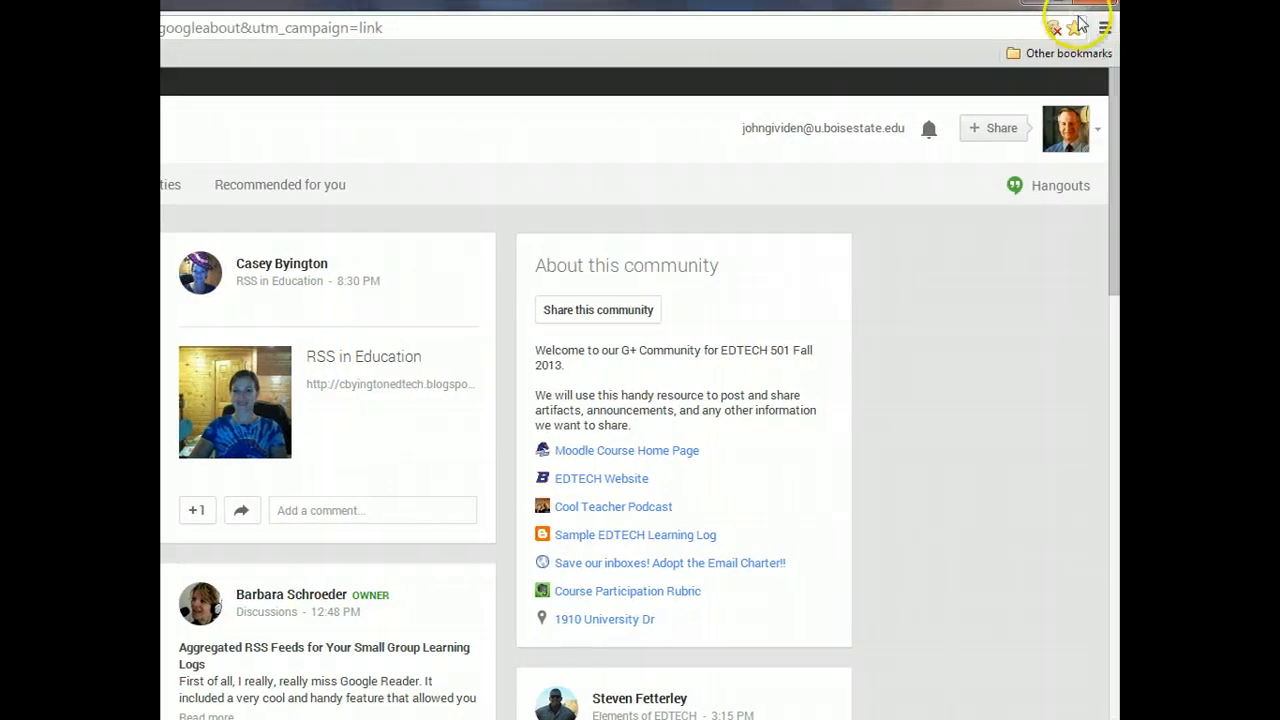
# Step: Reach chrome://settings via the Chrome menu's 'Signed in as…' entry
pyautogui.click(1104, 28)
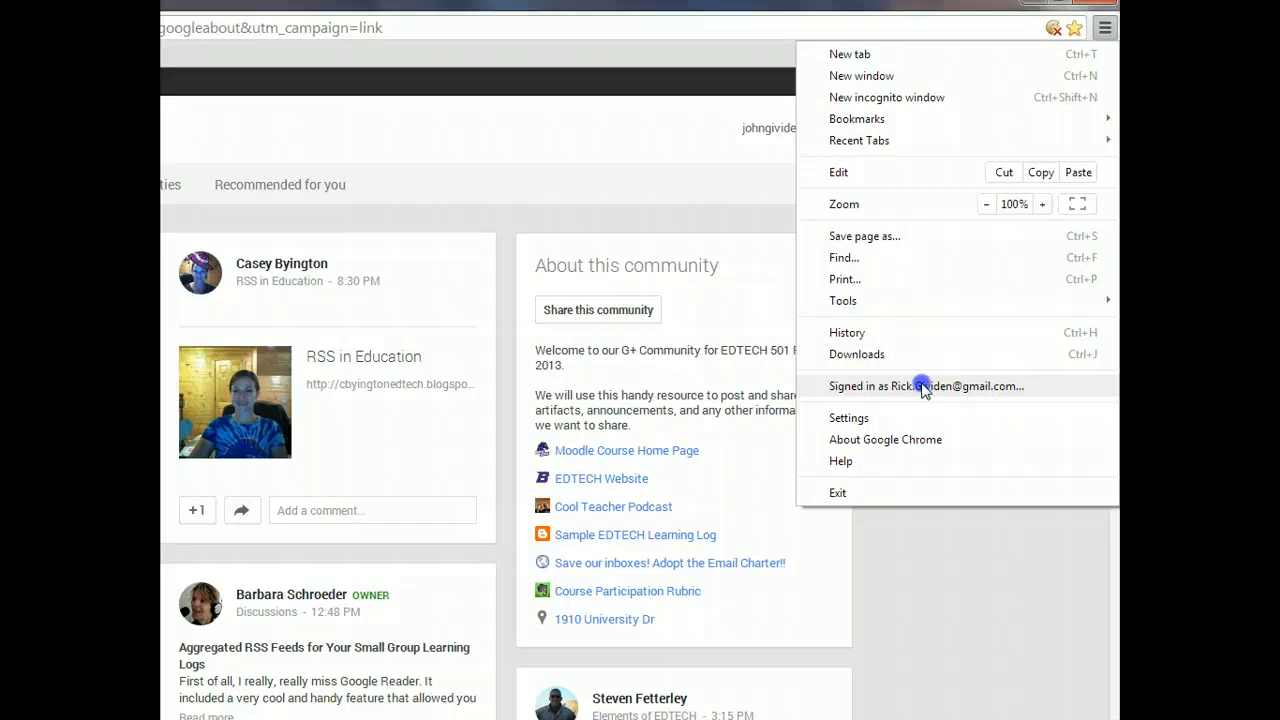
pyautogui.click(848, 418)
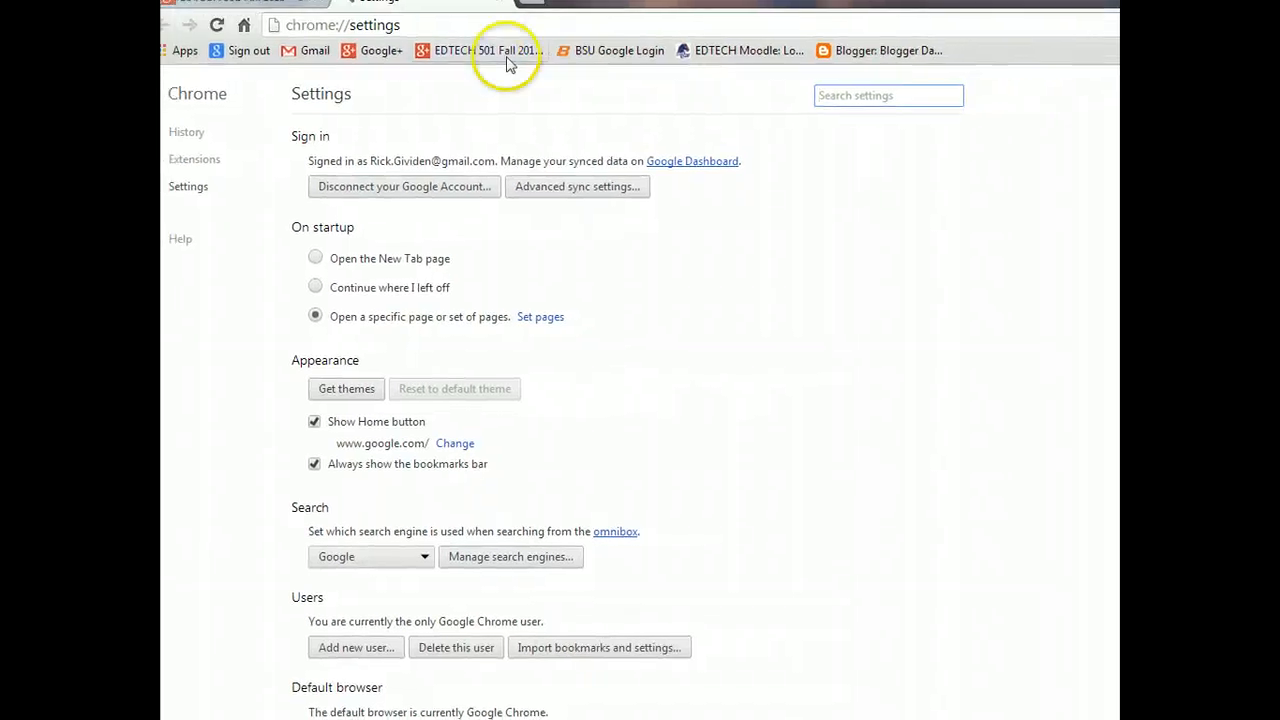
pyautogui.moveTo(196, 94)
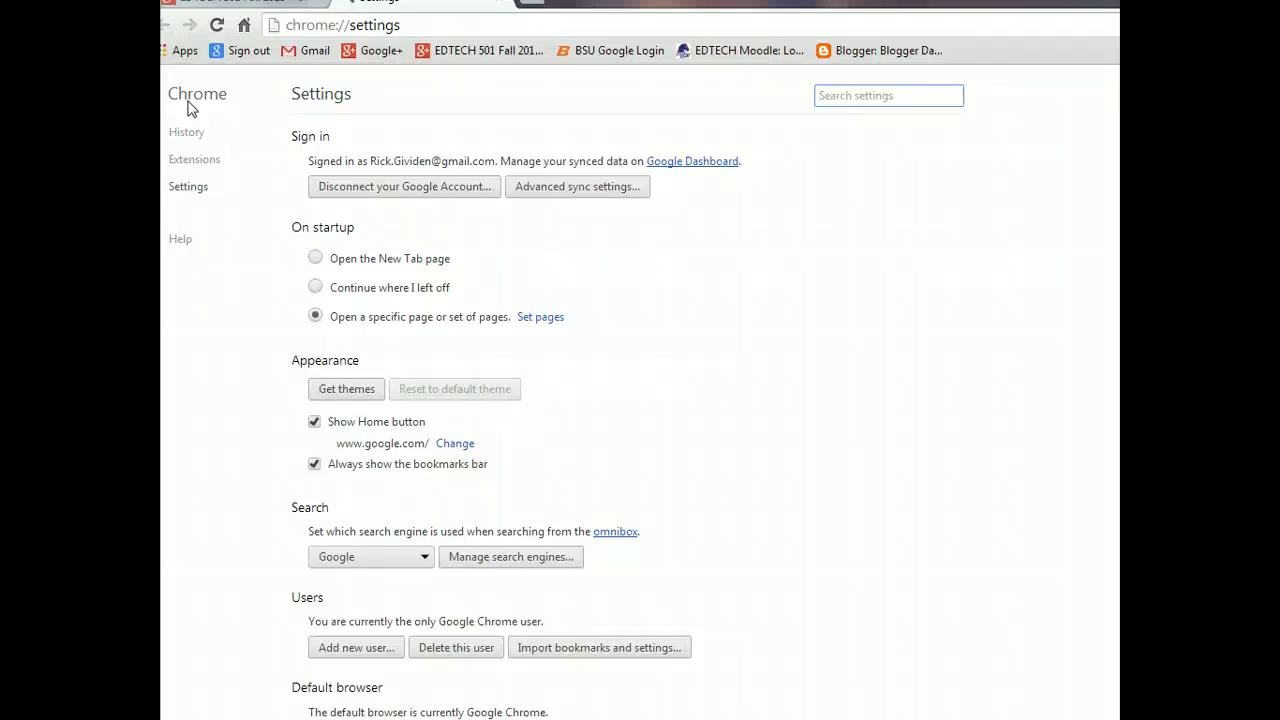
pyautogui.moveTo(200, 104)
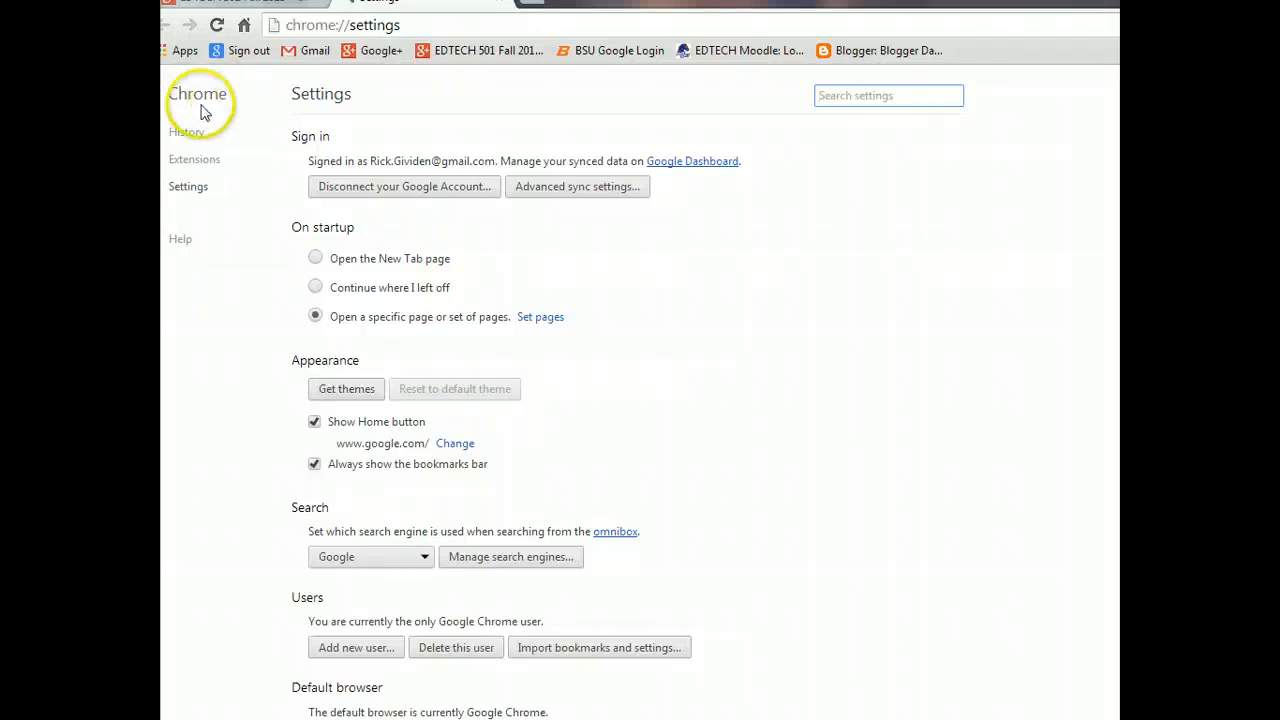
pyautogui.moveTo(304, 150)
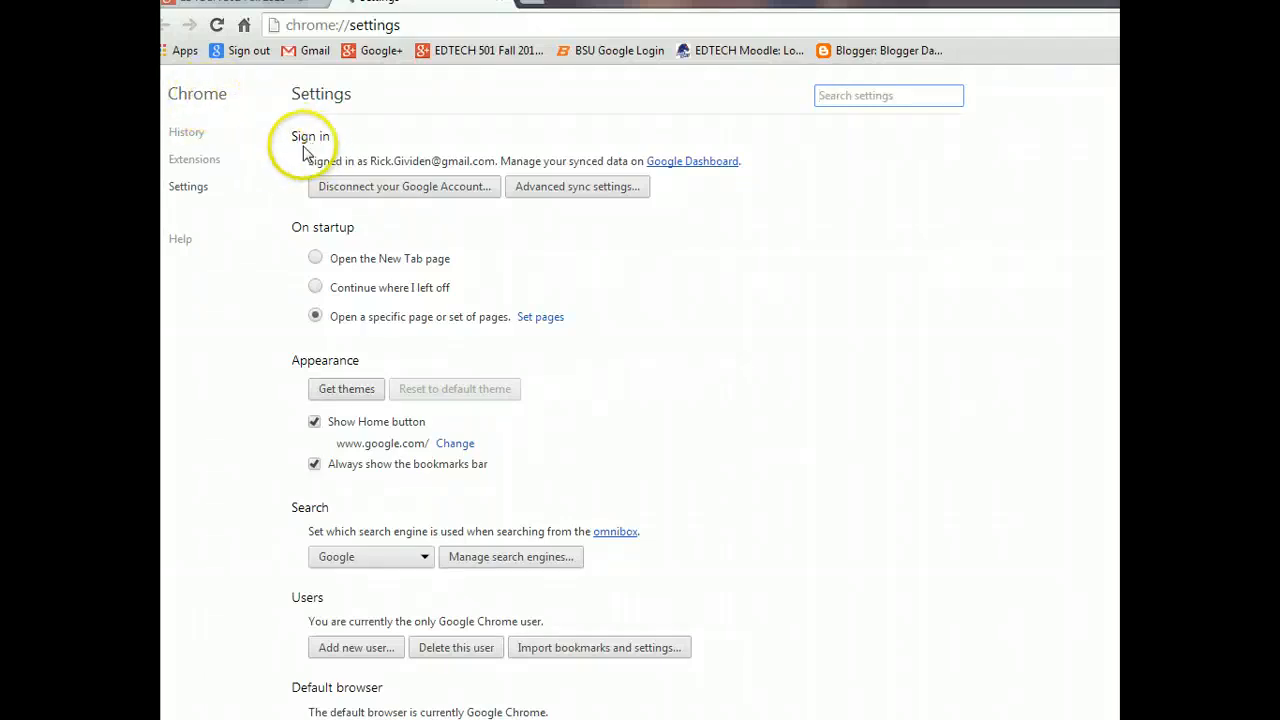
pyautogui.moveTo(356, 648)
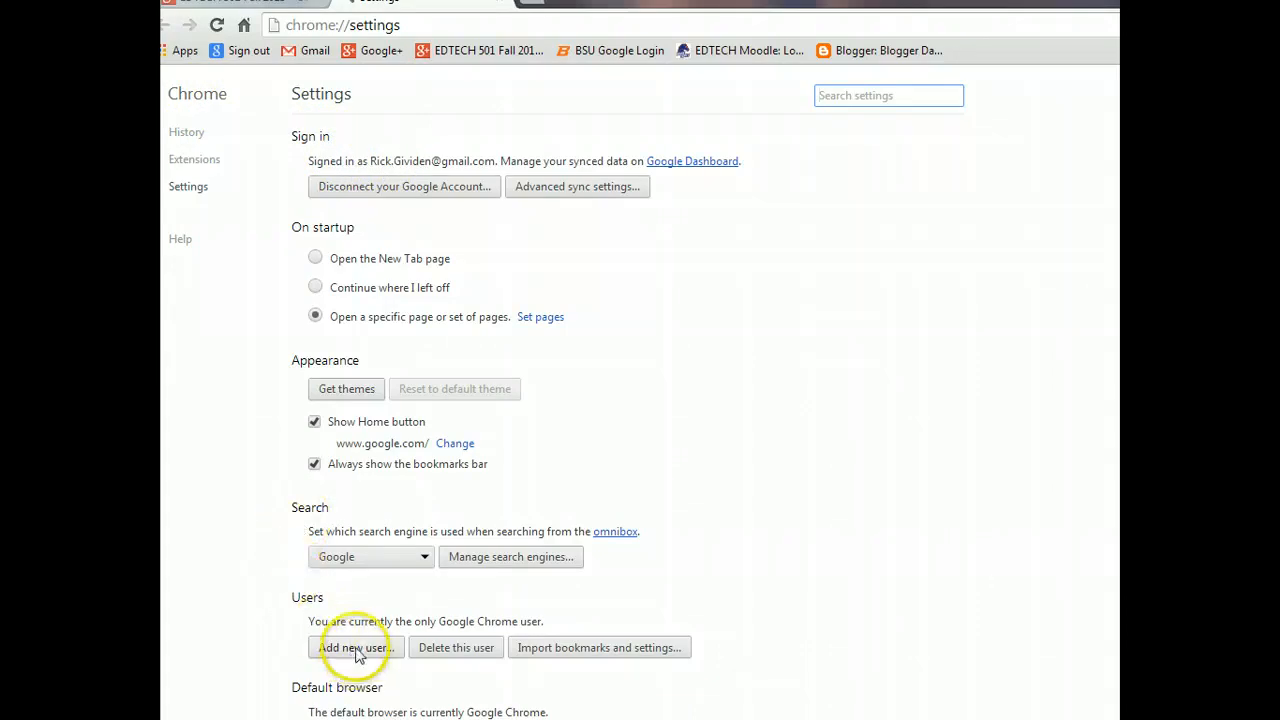
# Step: Add a new Chrome user named BSU with a chosen picture and create it
pyautogui.click(356, 648)
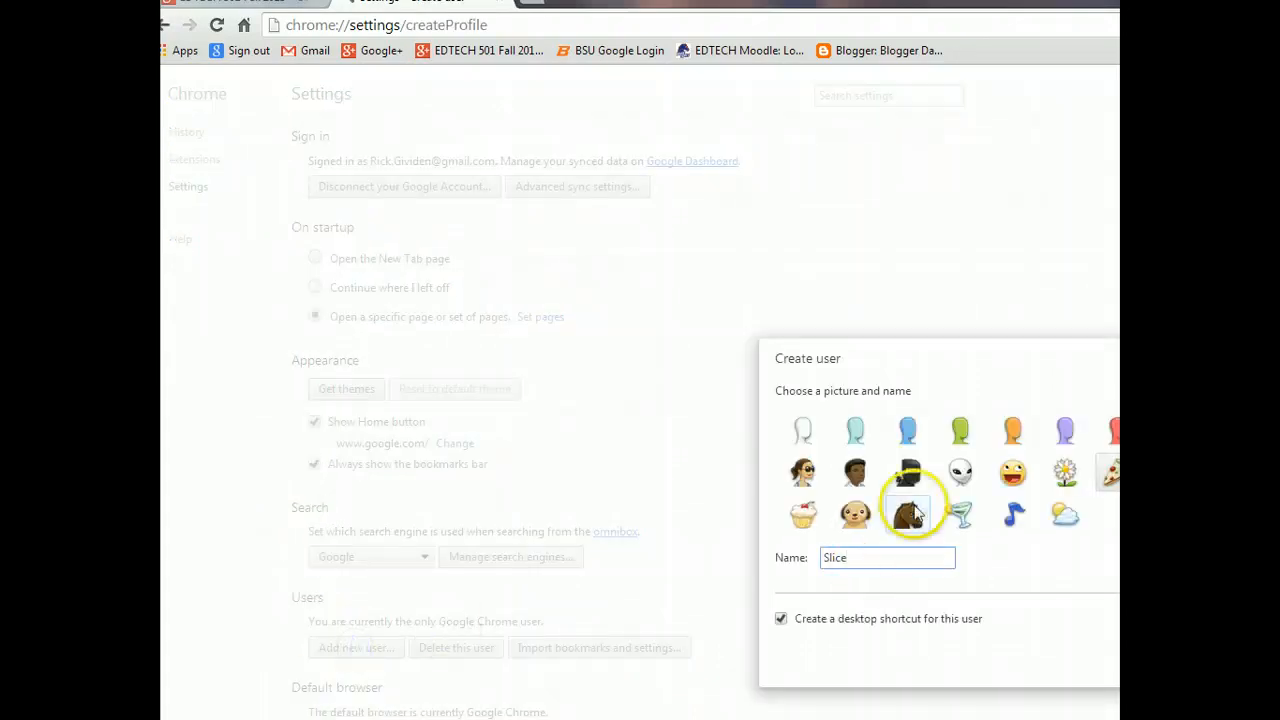
pyautogui.click(908, 430)
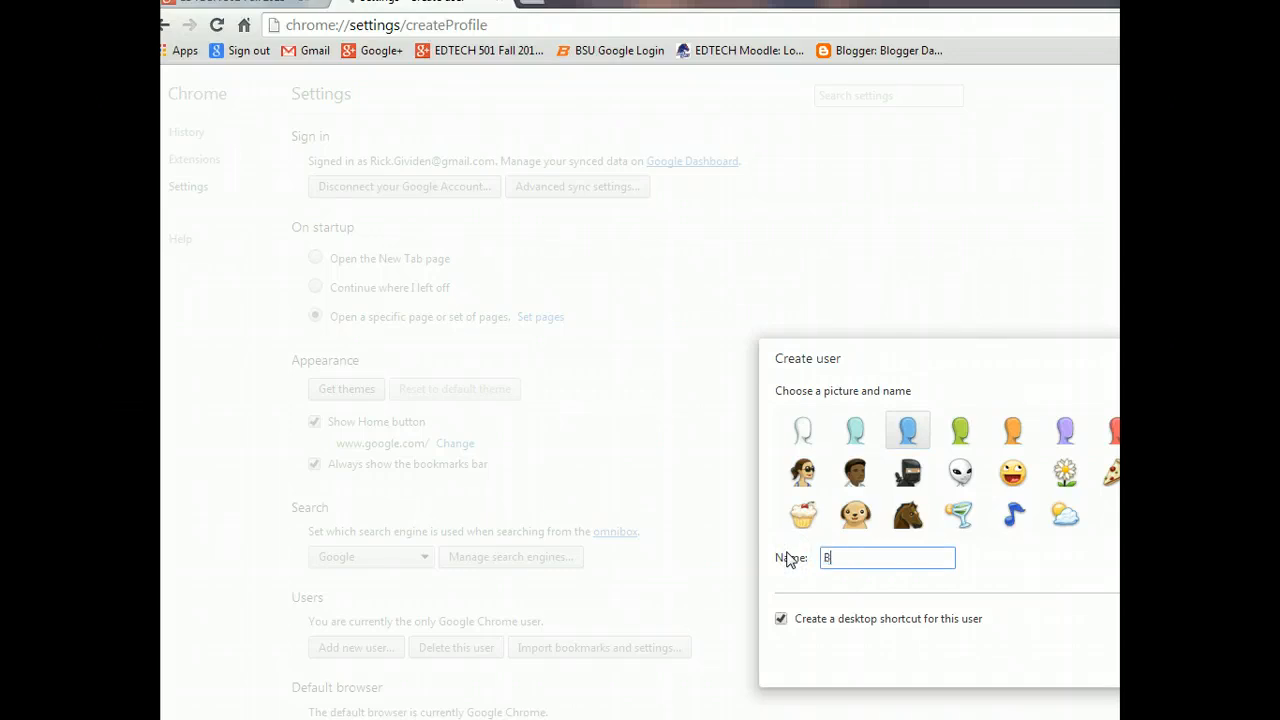
pyautogui.write('SU')
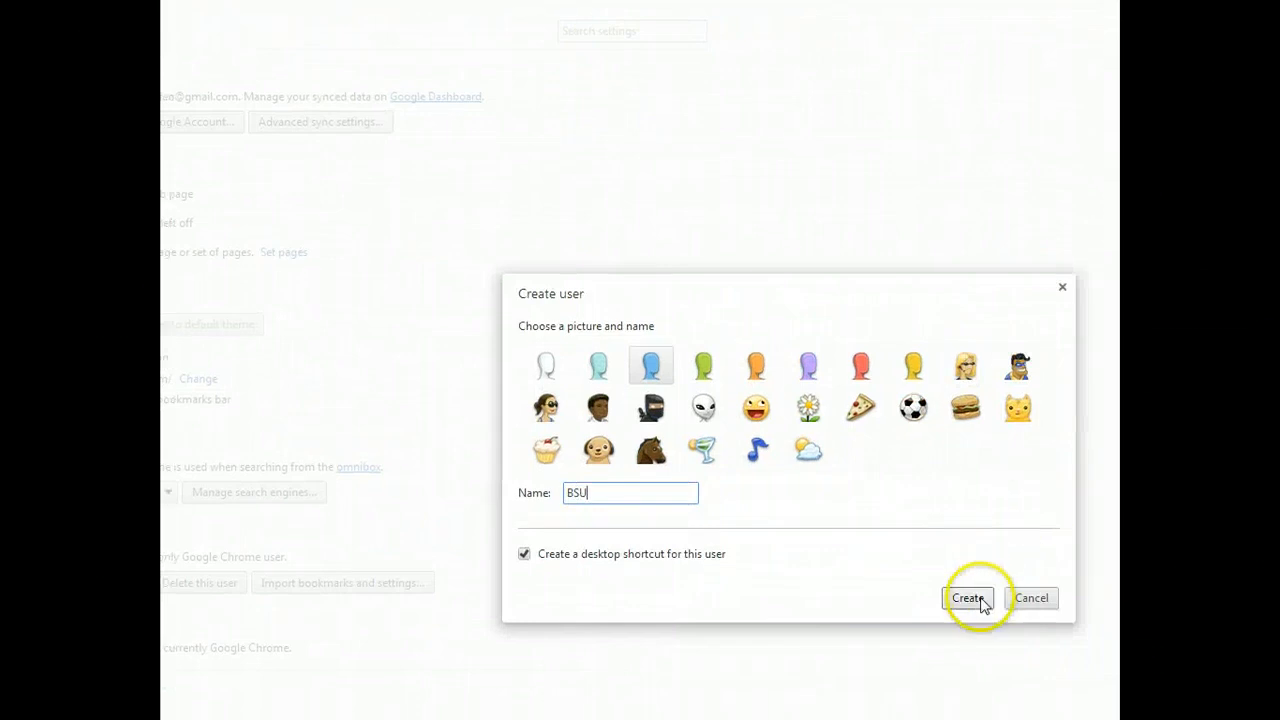
pyautogui.click(968, 596)
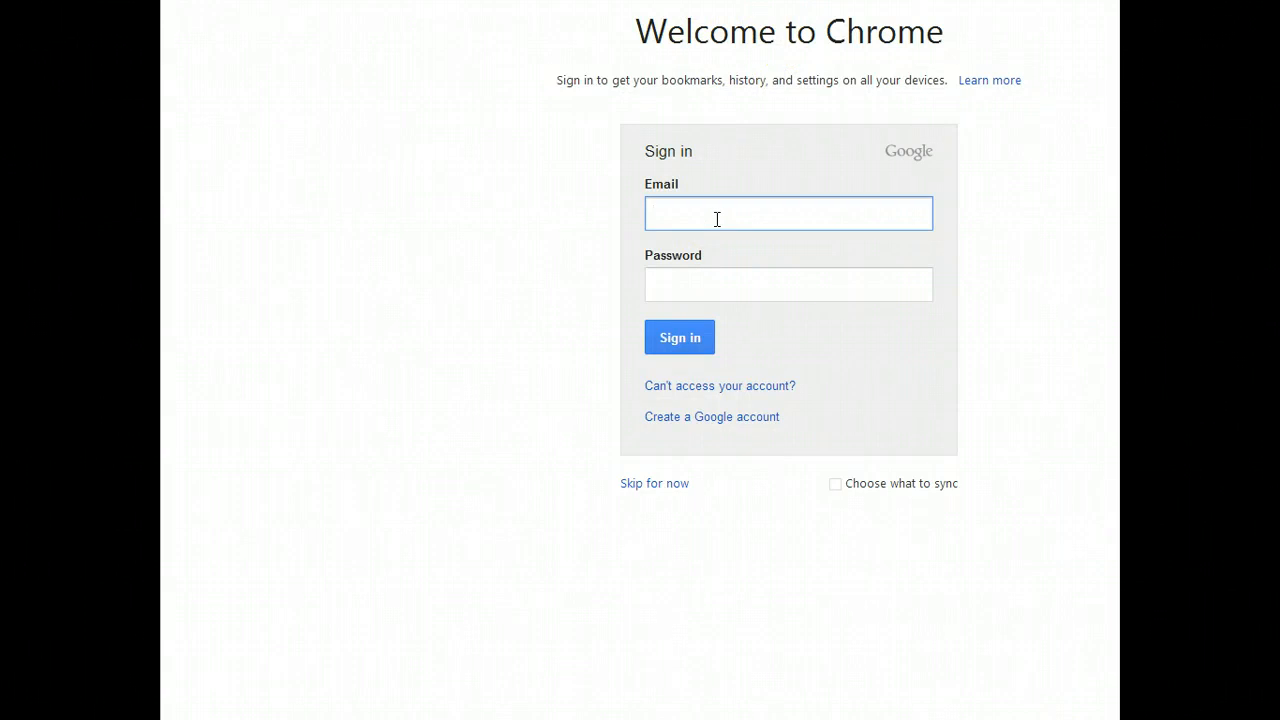
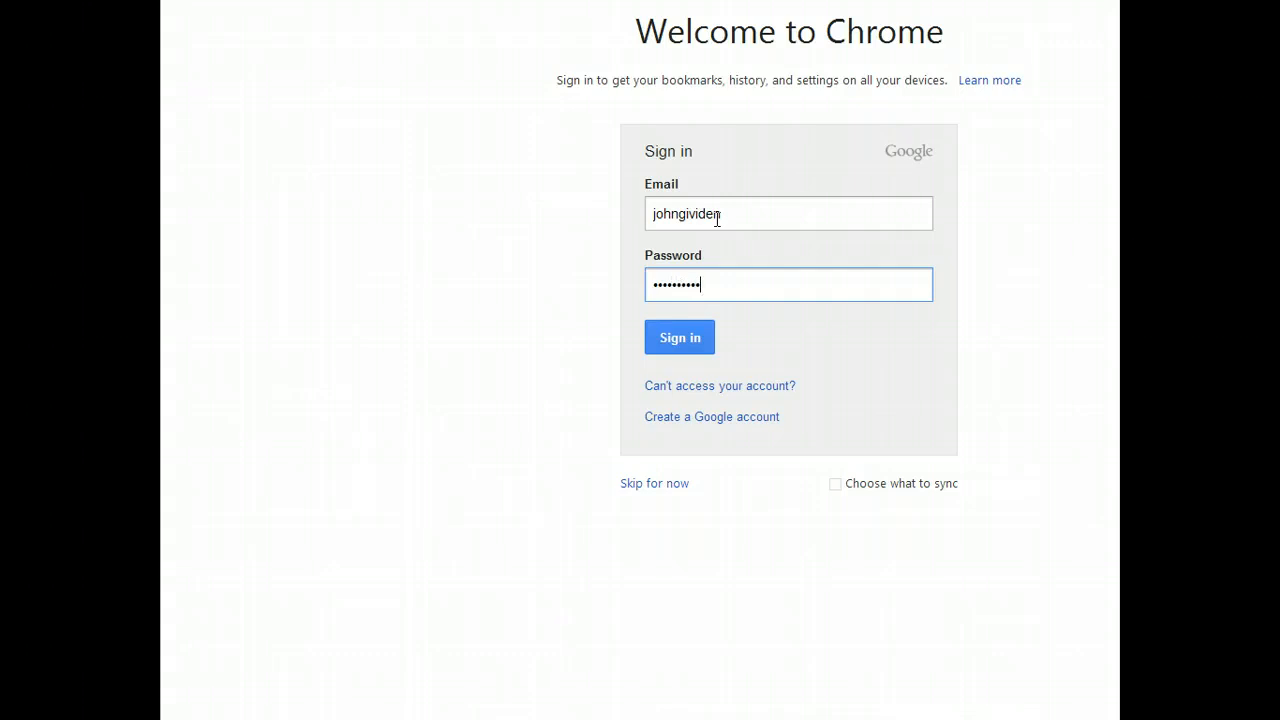
# Step: Attempt signing in with only the short username, which is rejected as incomplete
pyautogui.click(680, 336)
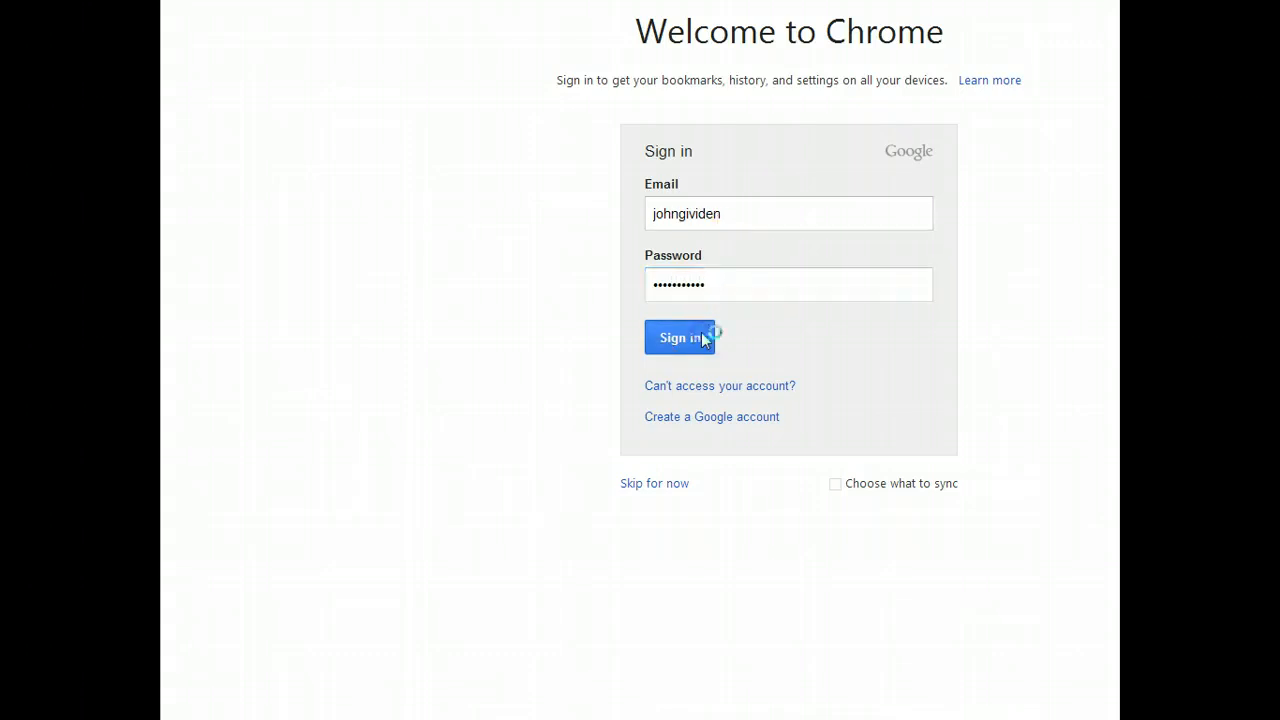
pyautogui.click(680, 336)
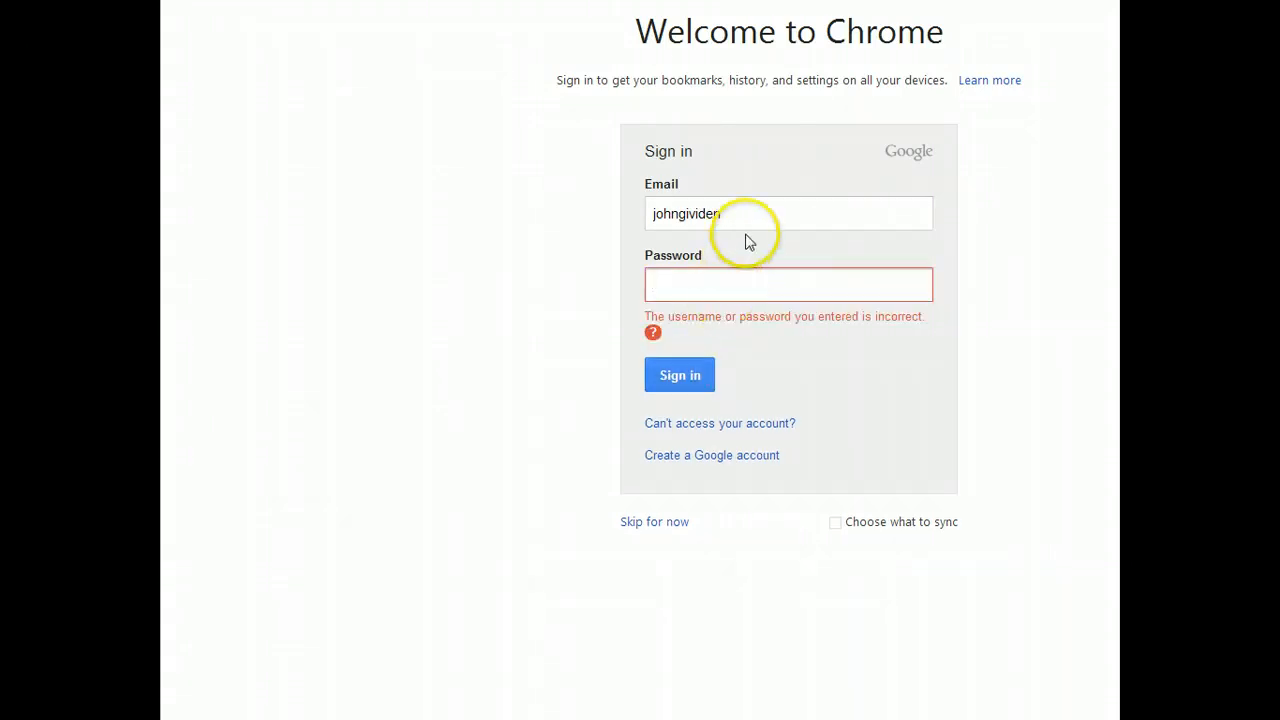
# Step: Complete the address to the full @u.boisestate.edu email and sign in, reaching the university login
pyautogui.write('@')
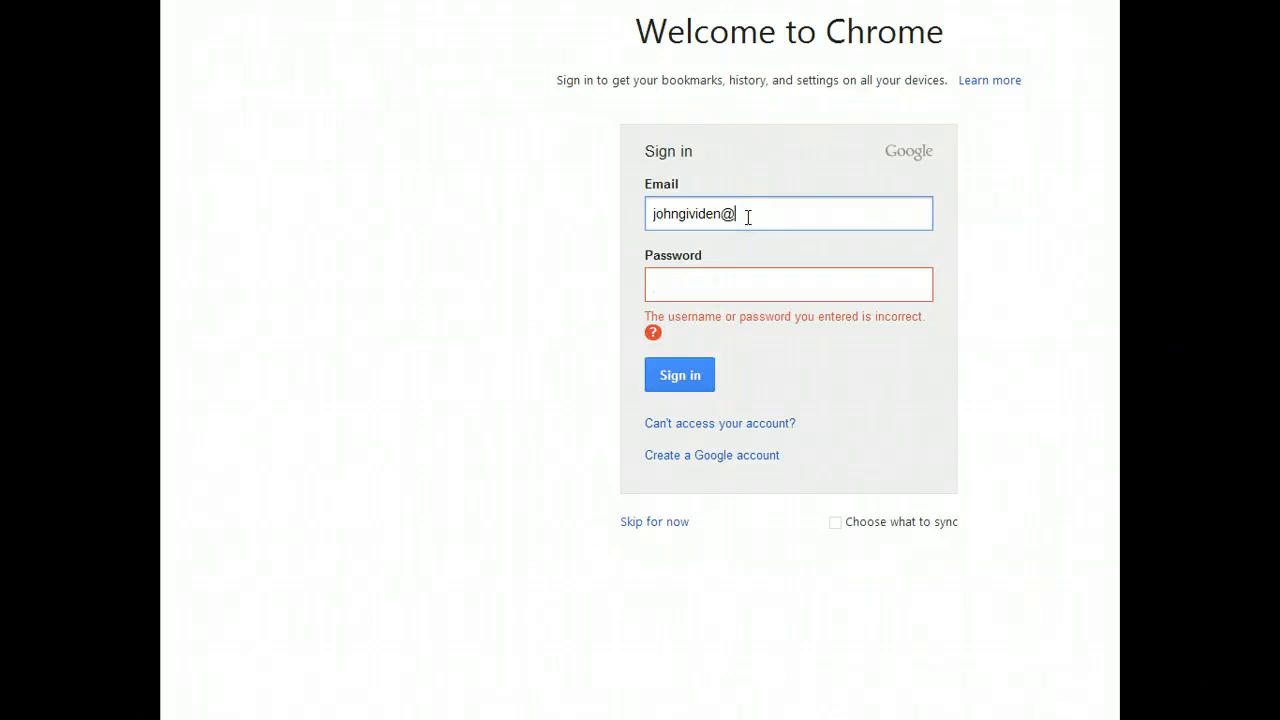
pyautogui.write('u.b')
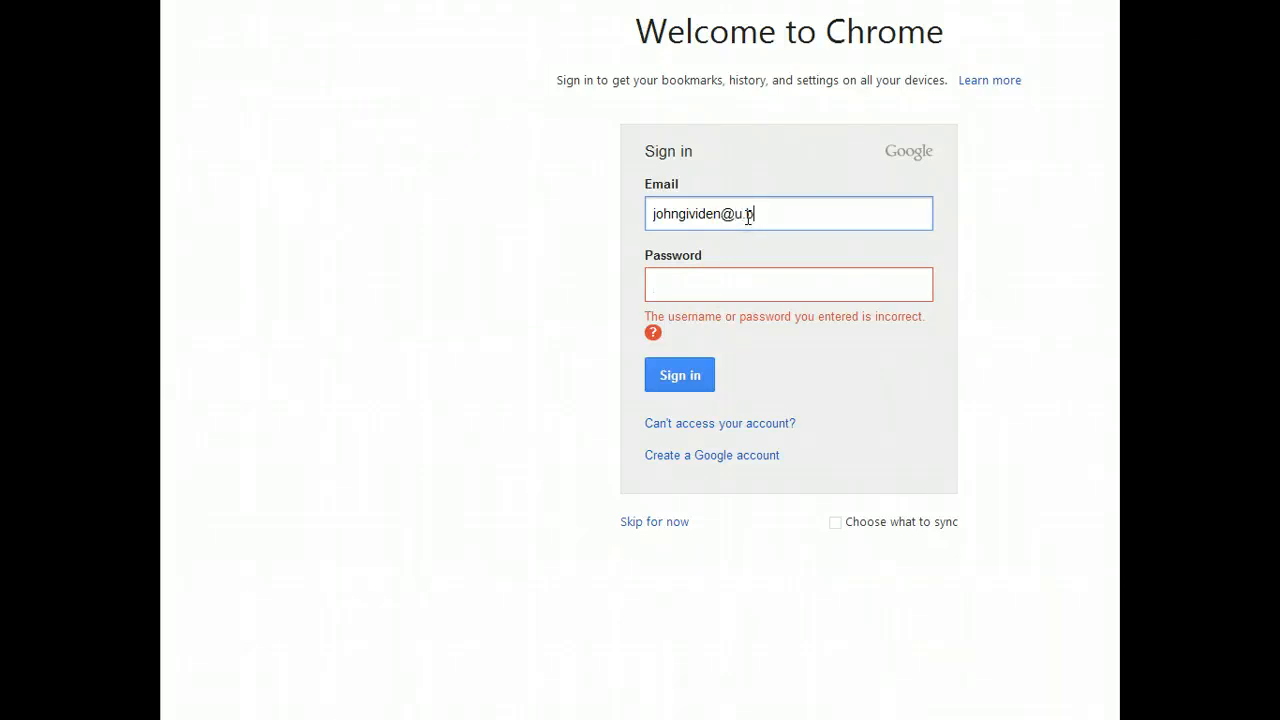
pyautogui.write('boisestate')
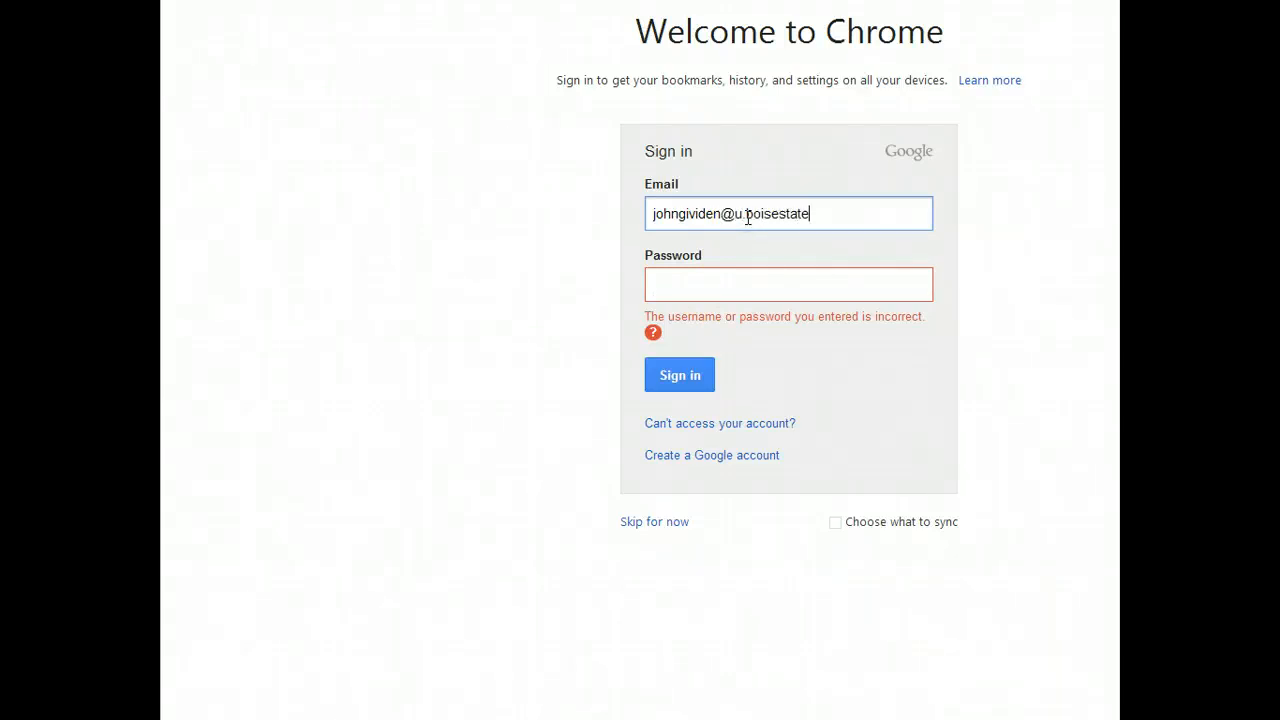
pyautogui.write('.edu')
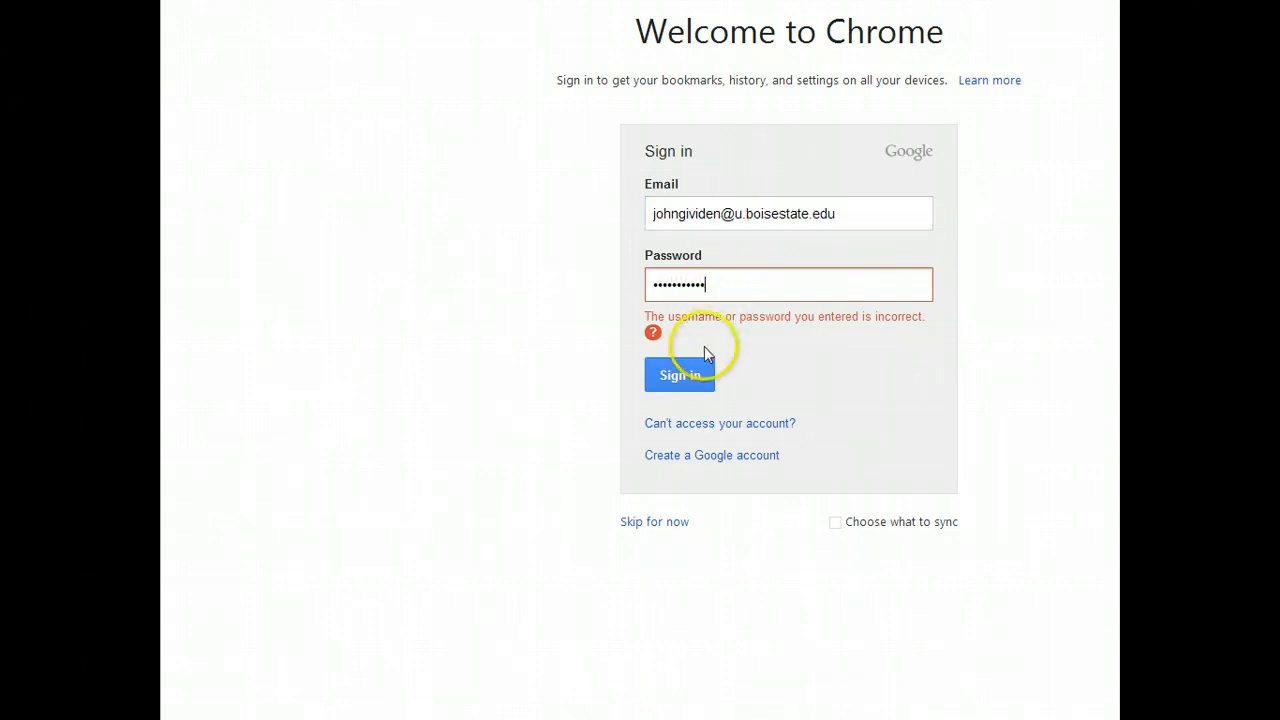
pyautogui.click(680, 376)
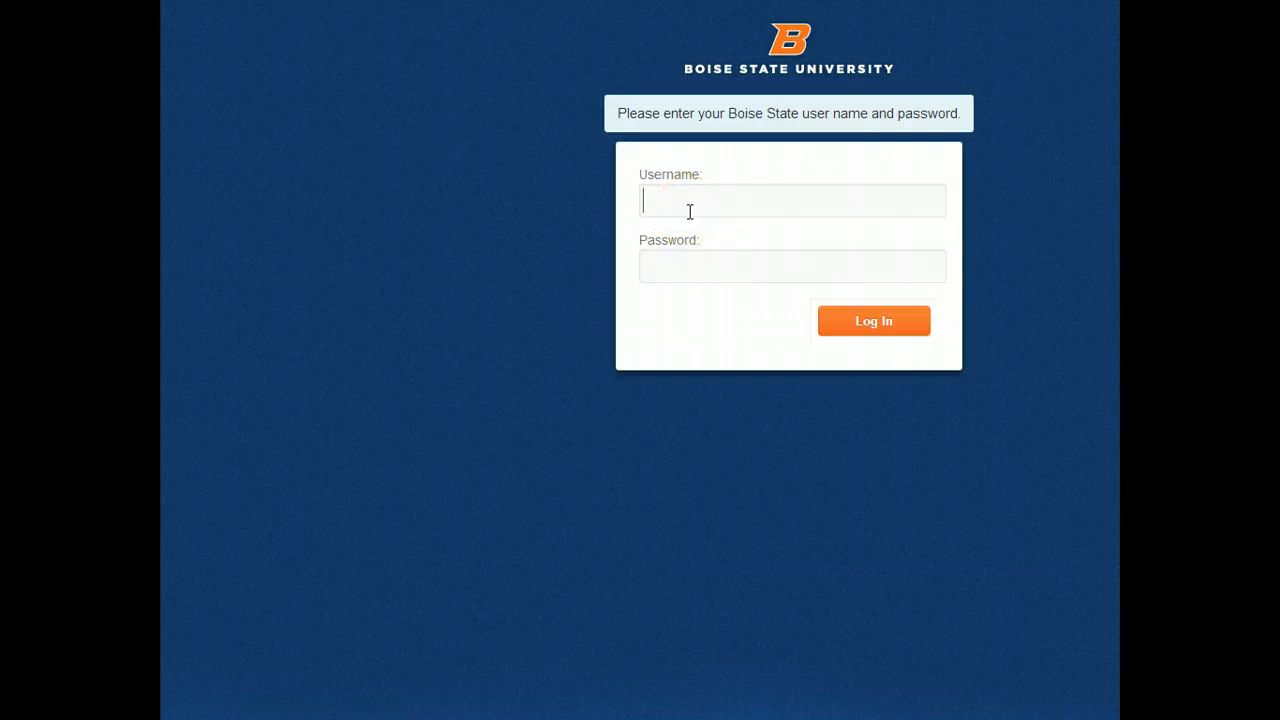
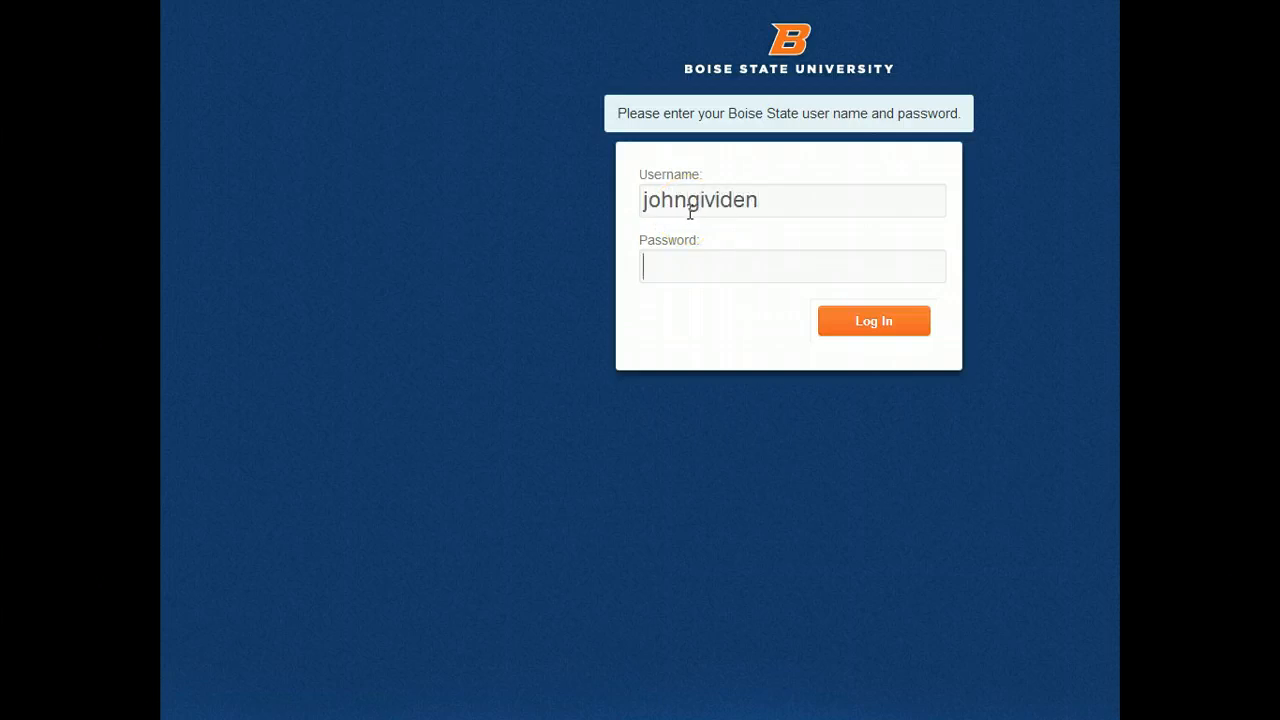
pyautogui.write('••••')
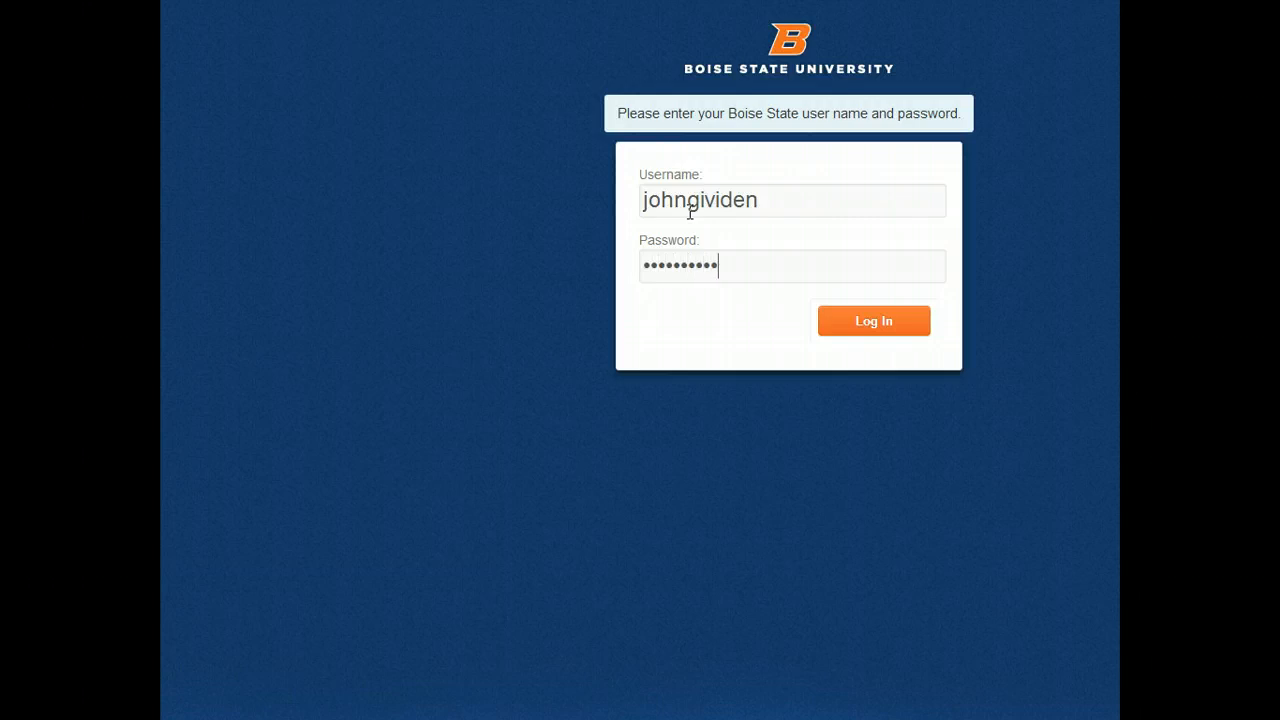
pyautogui.click(872, 320)
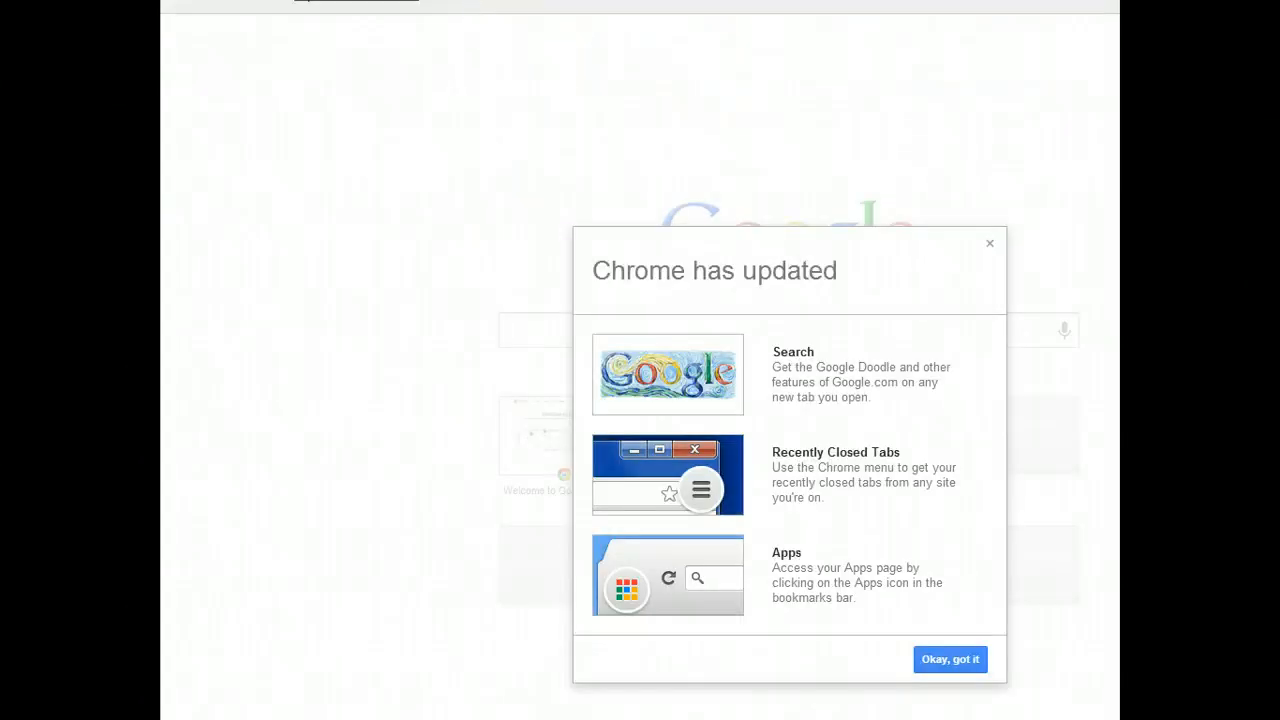
pyautogui.click(948, 660)
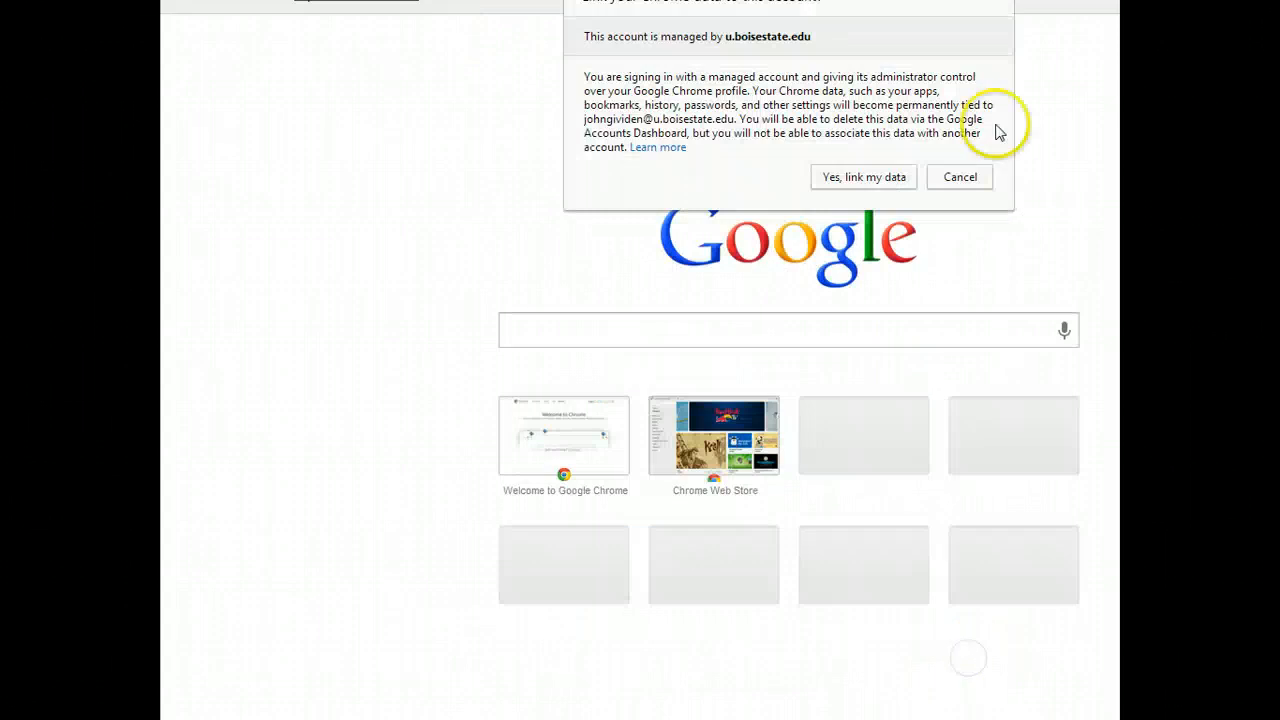
pyautogui.click(960, 176)
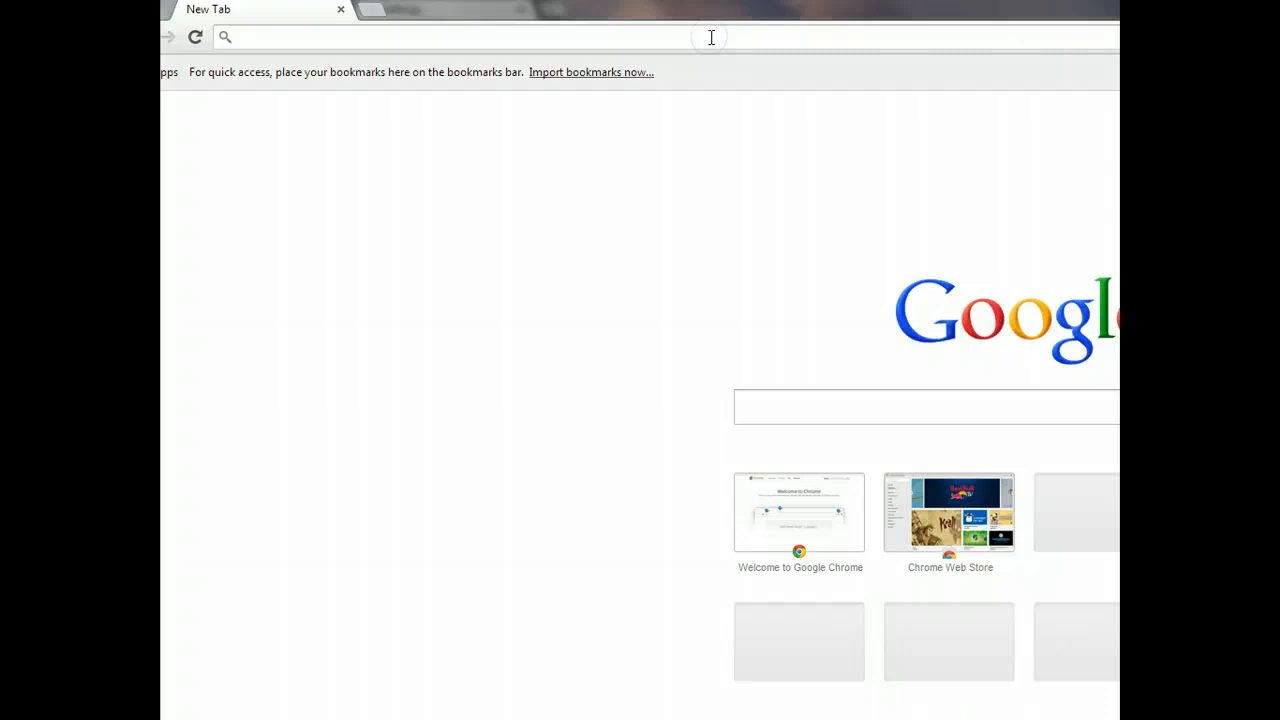
pyautogui.write('www.blogger.com/home?pli=1')
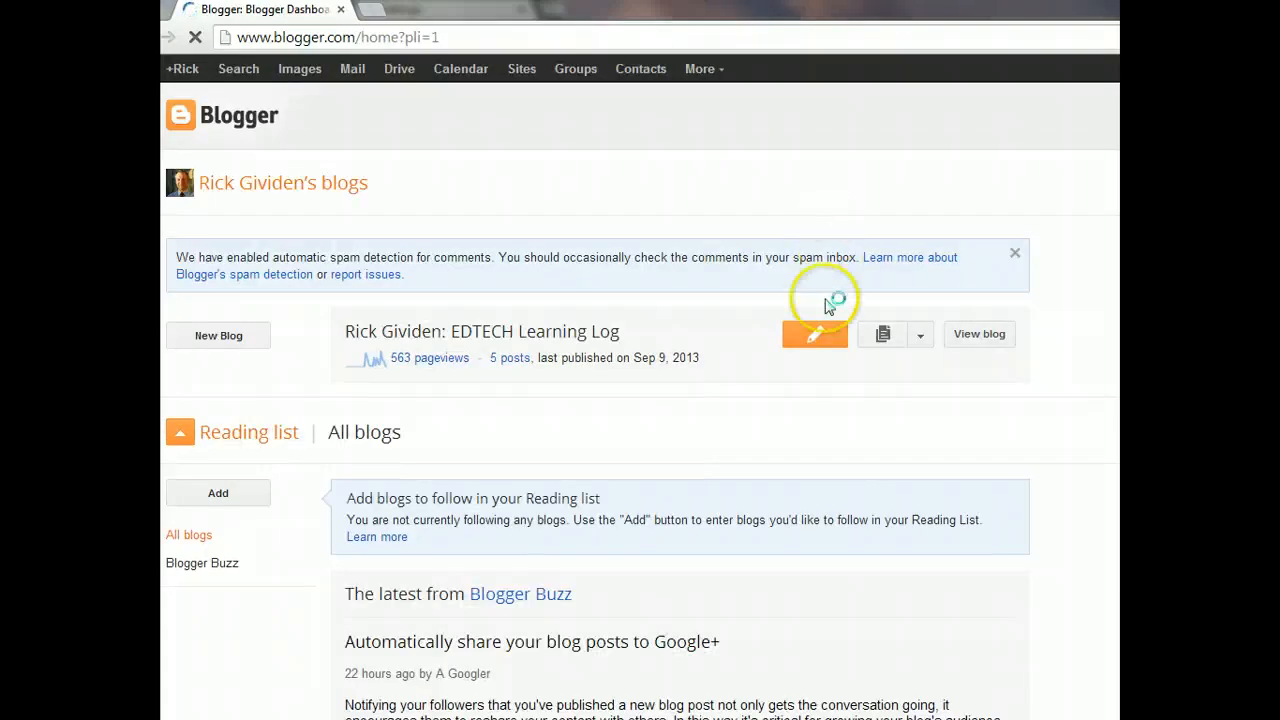
# Step: Start a new post reading 'Add' and bring up the video-upload dialog with no sign-in prompt
pyautogui.click(814, 332)
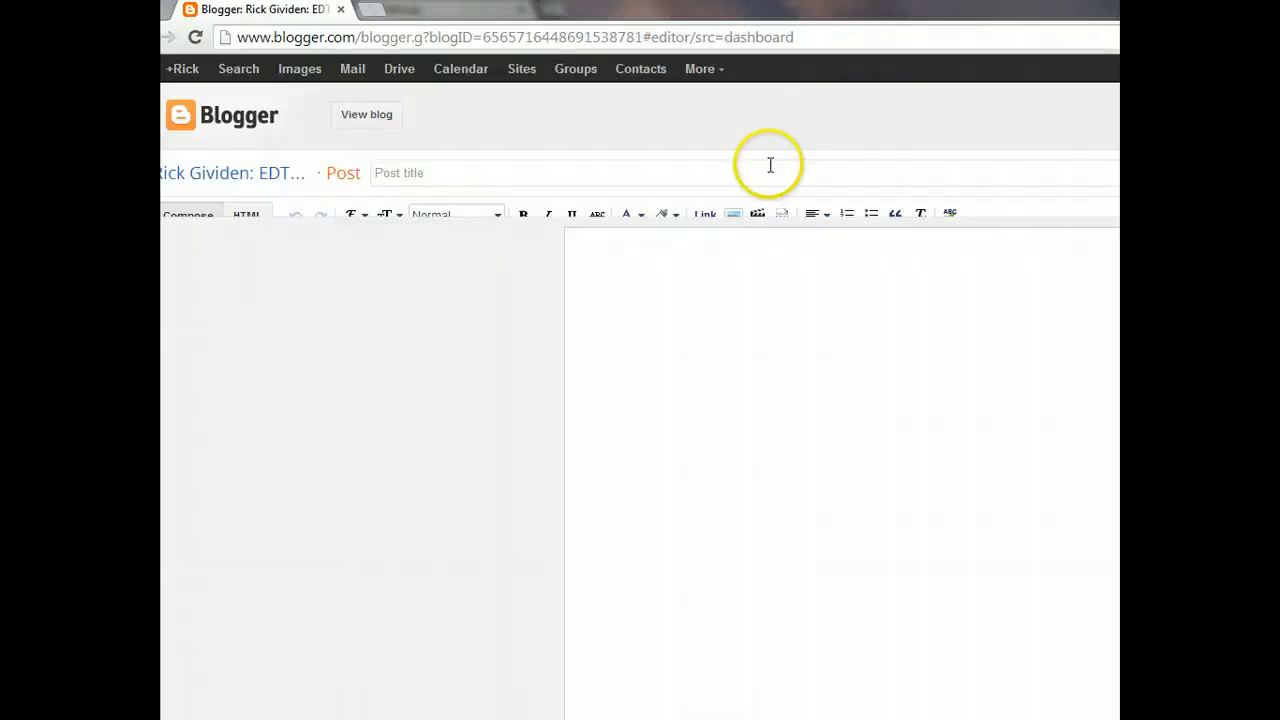
pyautogui.write('Add')
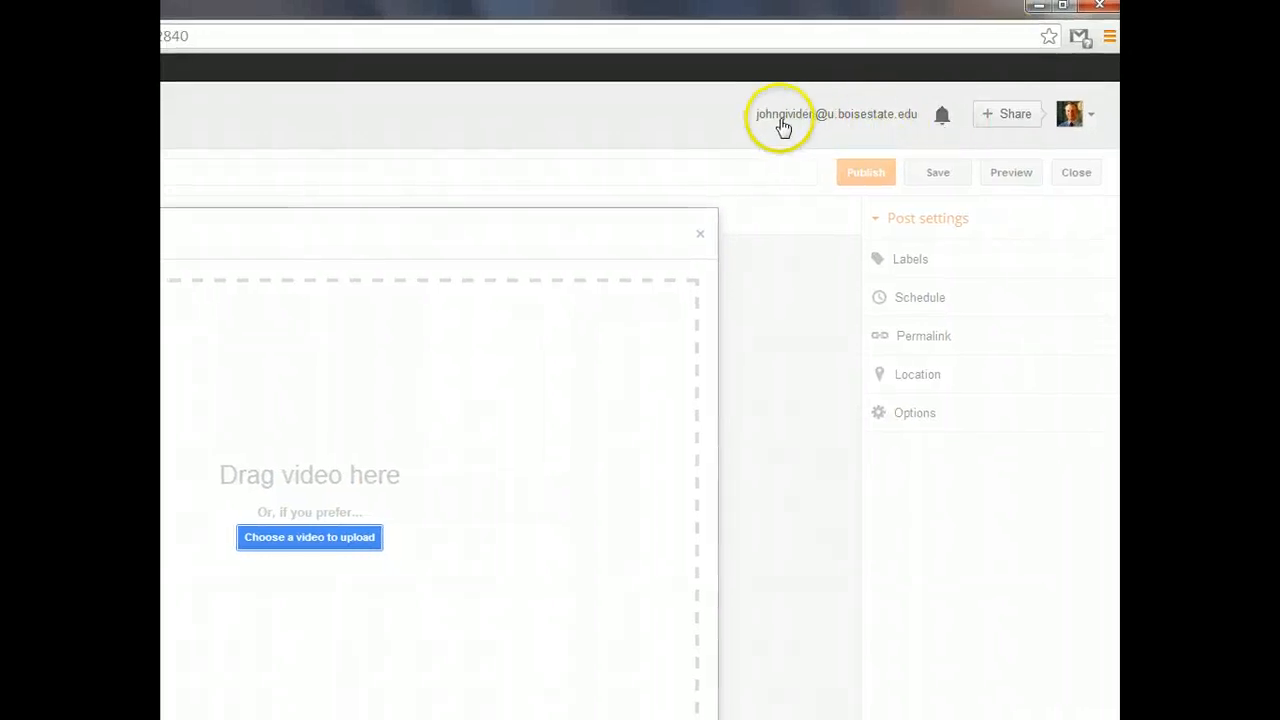
pyautogui.click(1110, 36)
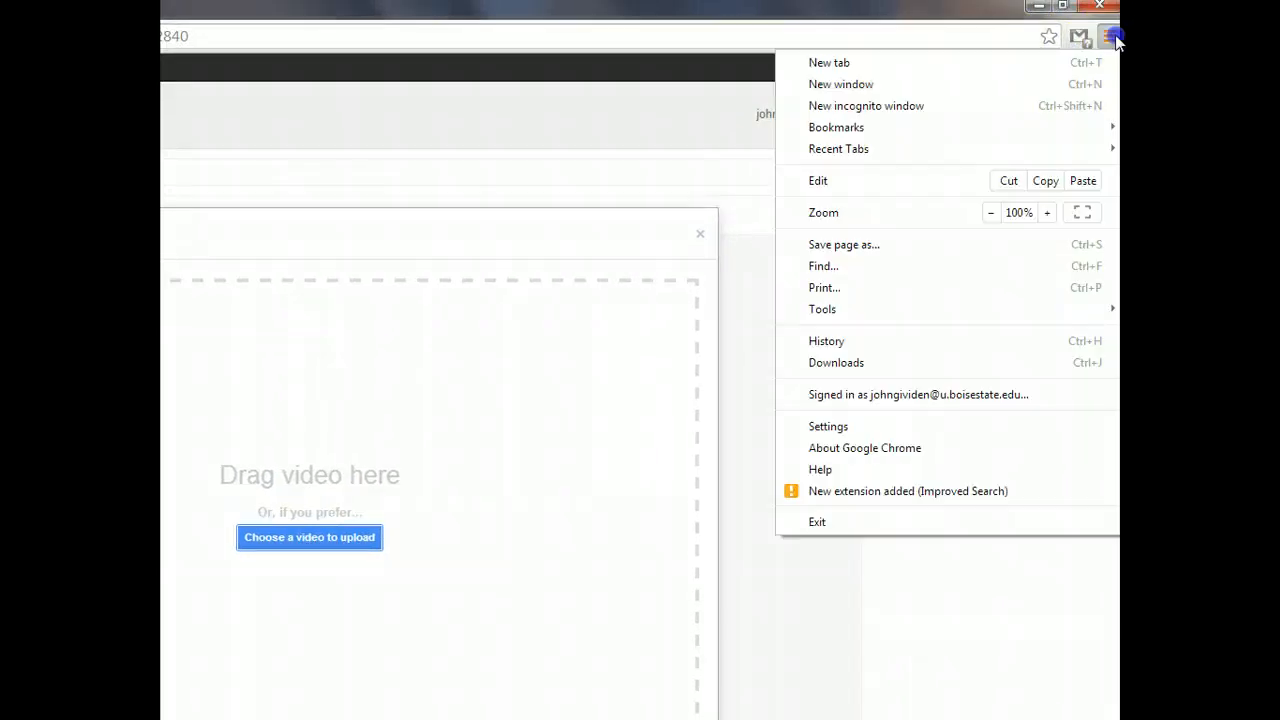
pyautogui.moveTo(1004, 394)
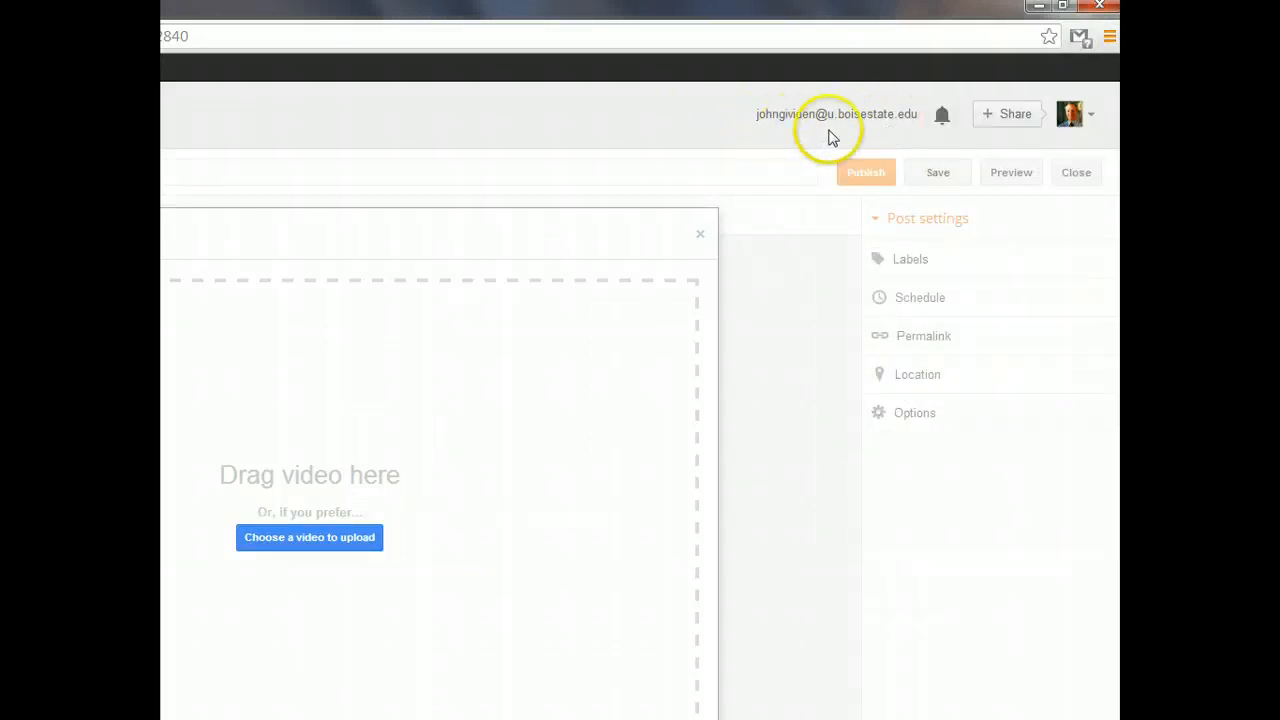
pyautogui.moveTo(1080, 36)
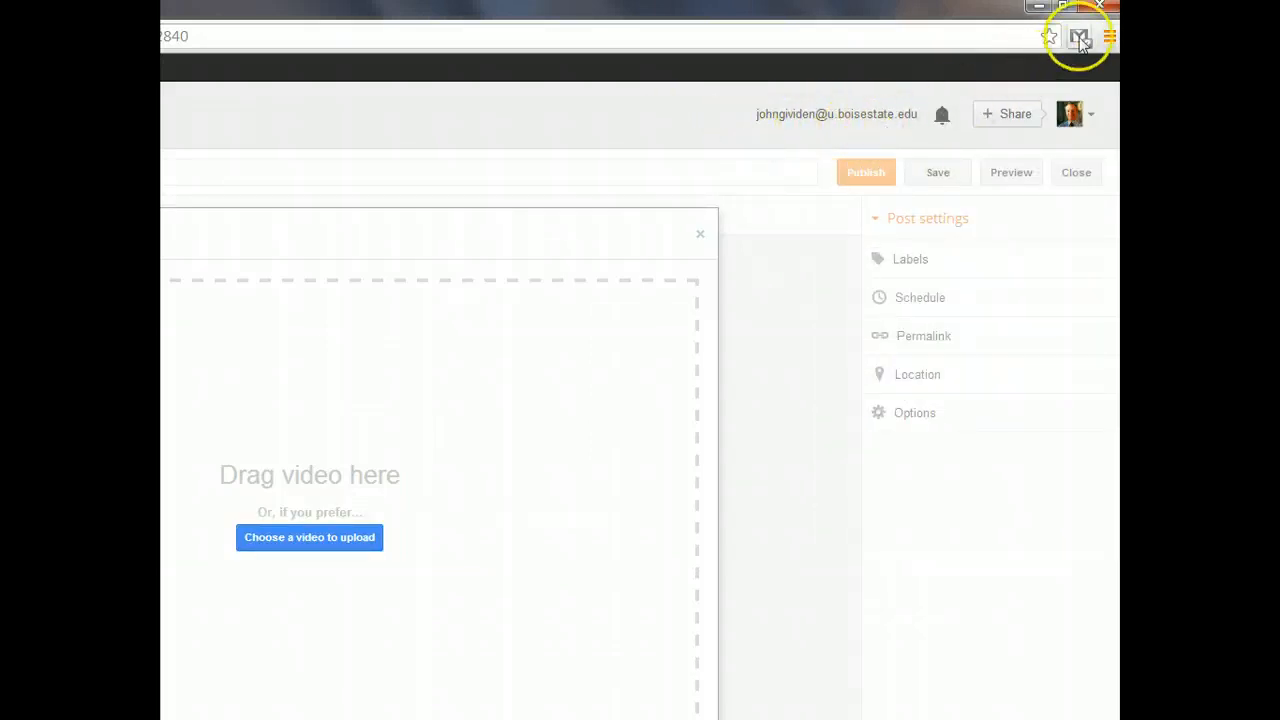
pyautogui.click(1108, 36)
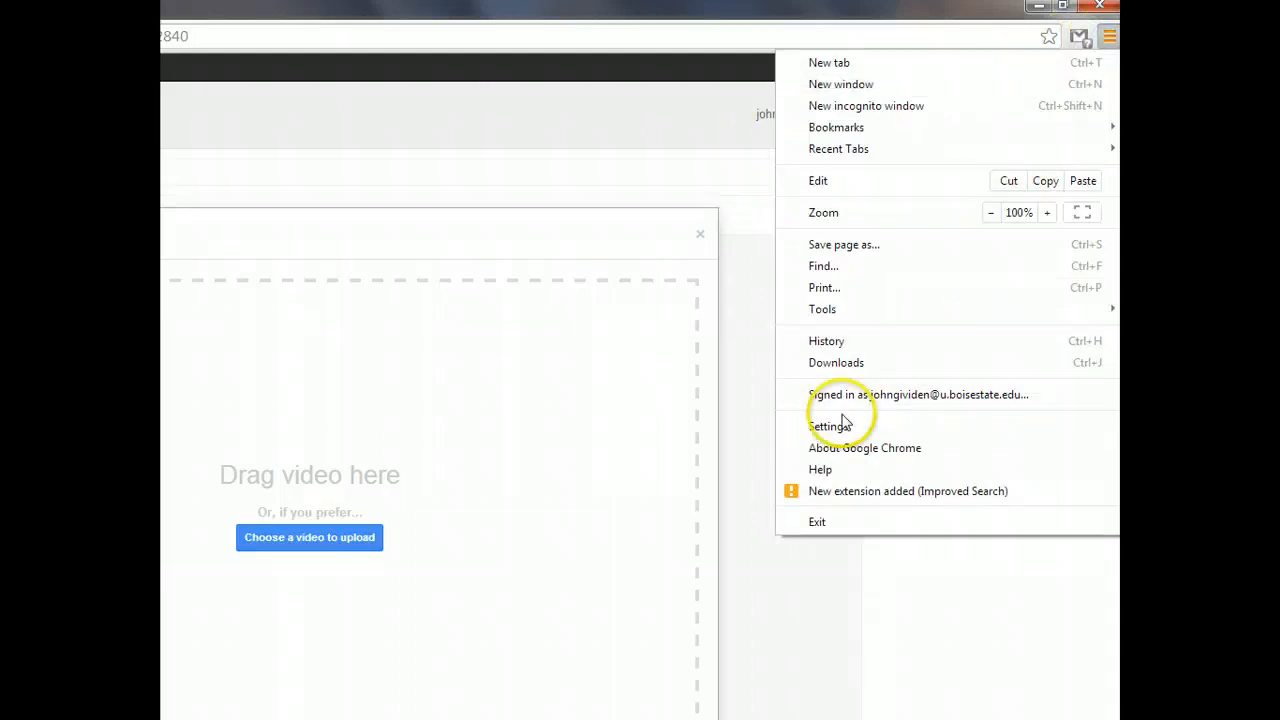
pyautogui.moveTo(758, 128)
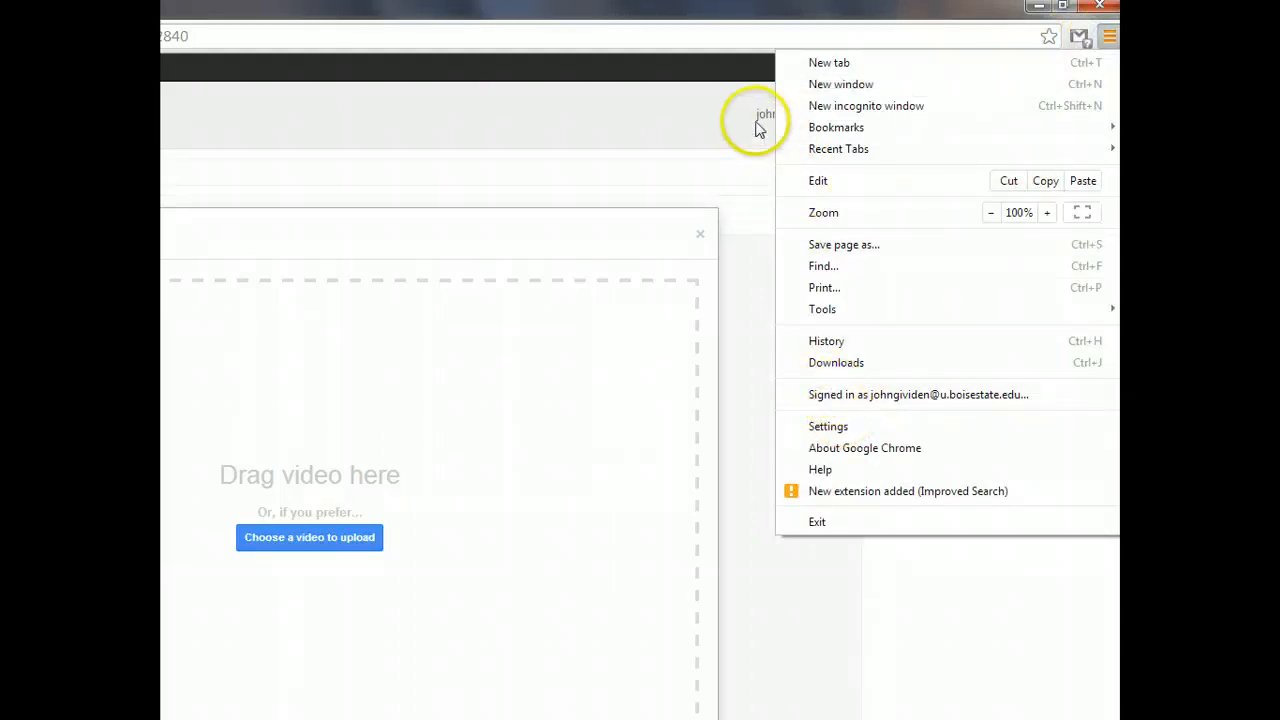
pyautogui.click(640, 156)
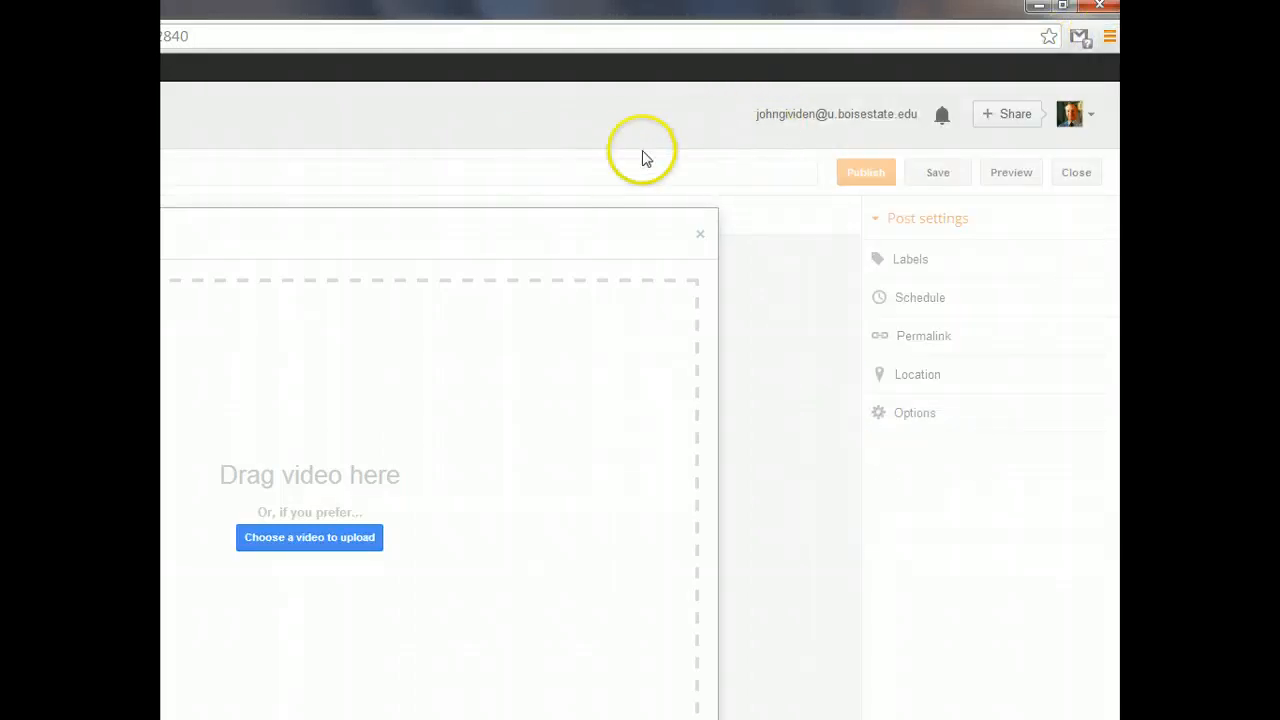
pyautogui.moveTo(490, 8)
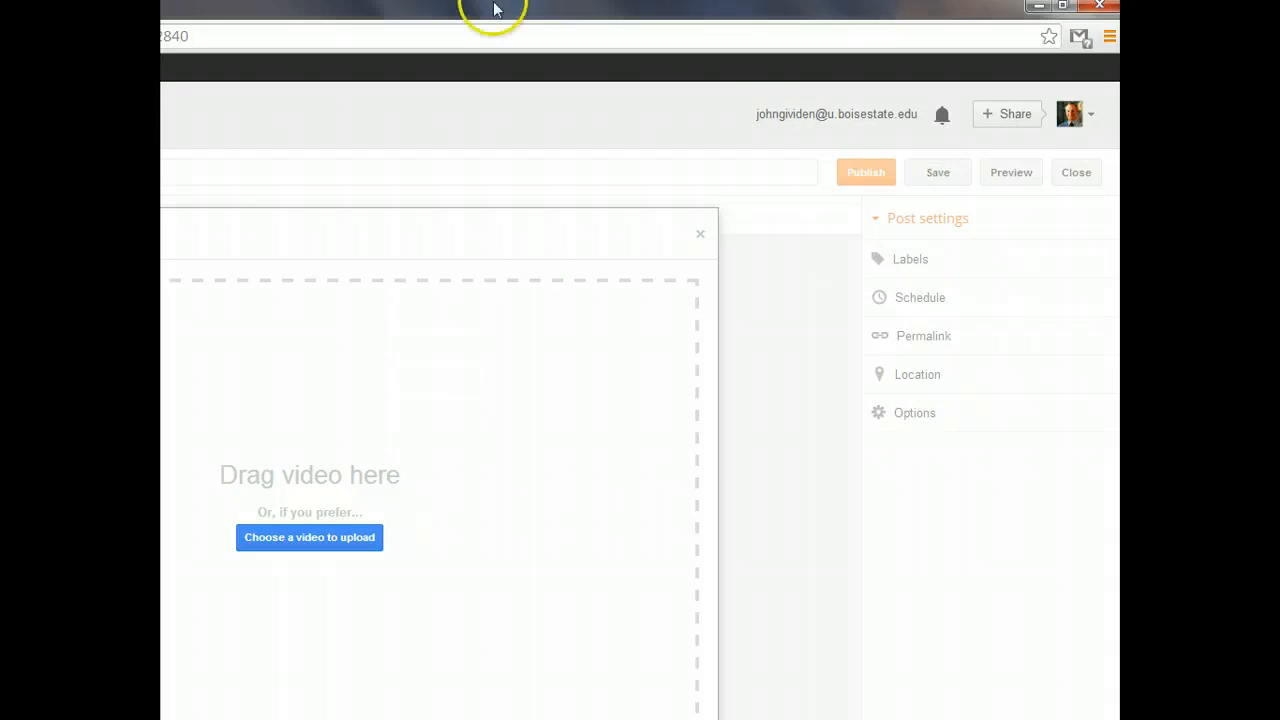